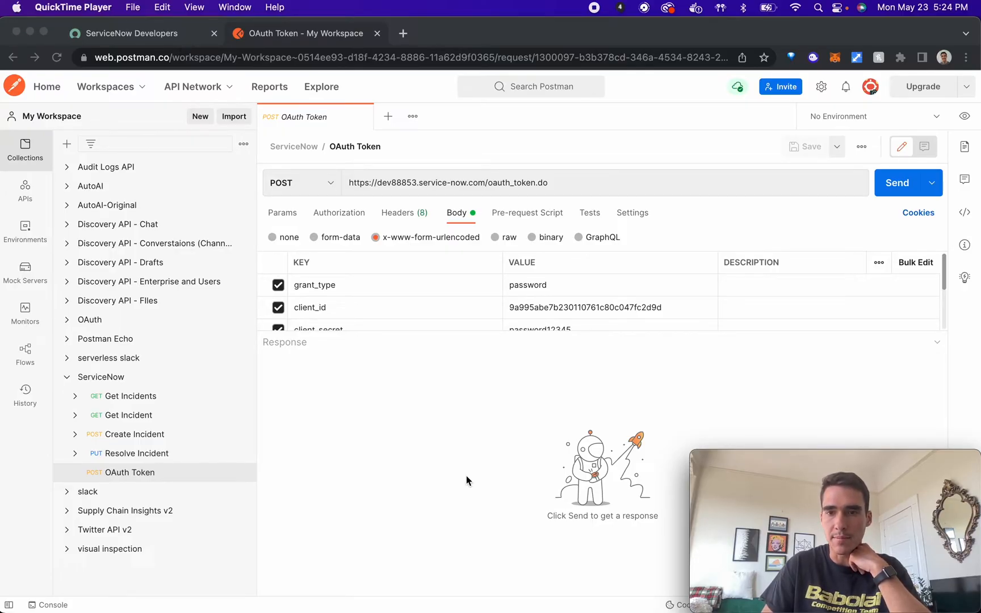
# Launch the personal developer instance from the ServiceNow Developers portal with Start Building
pyautogui.click(131, 32)
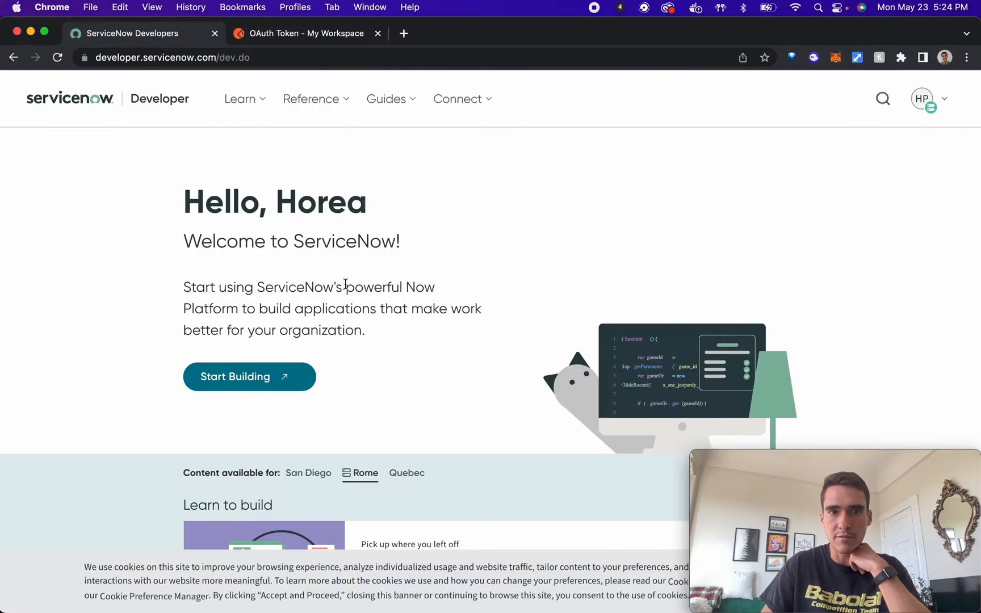
pyautogui.moveTo(250, 384)
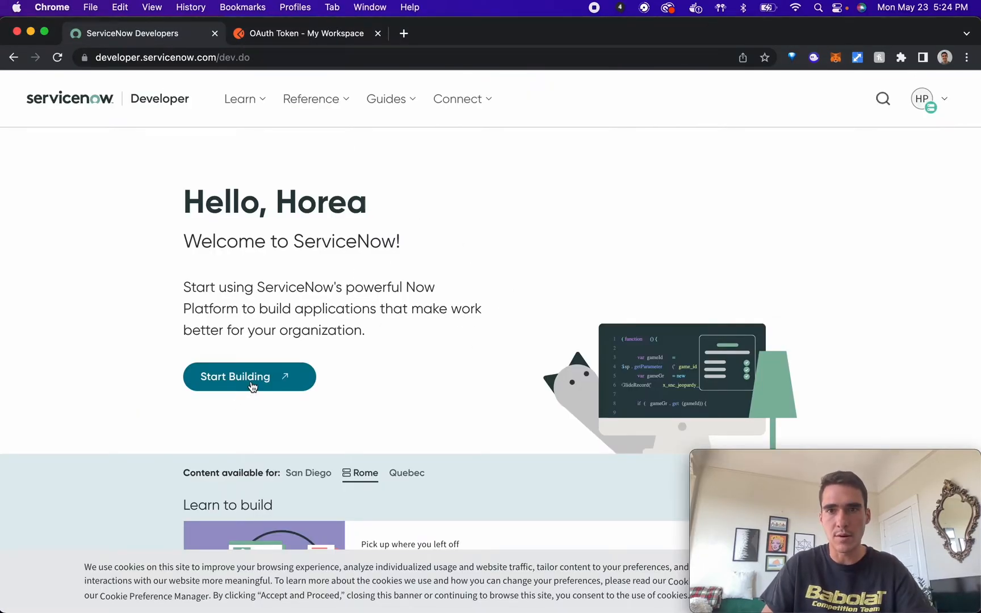
pyautogui.click(249, 375)
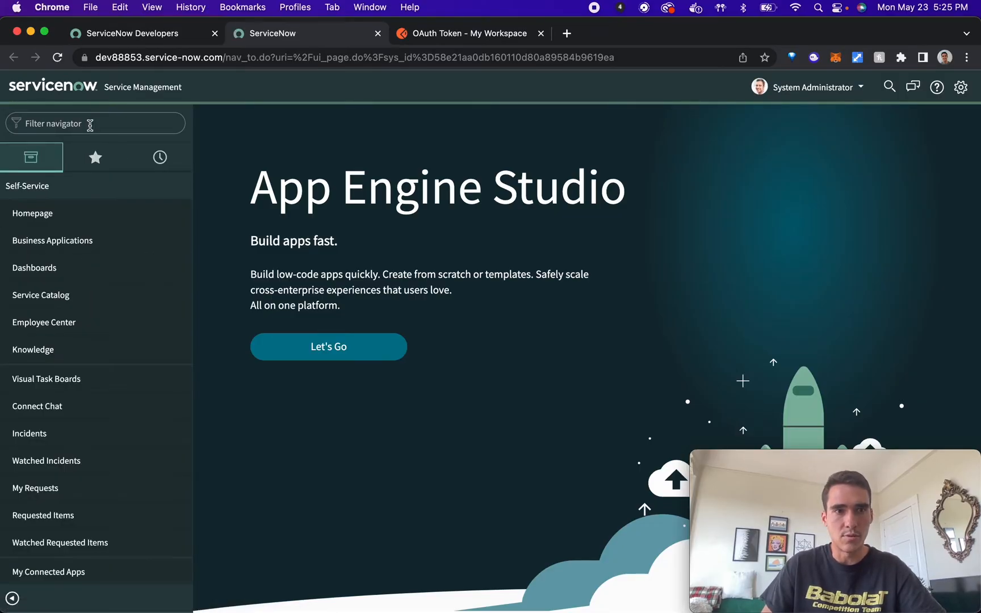
# Filter the navigator for 'applic' and open System OAuth > Application Registry
pyautogui.write('application re')
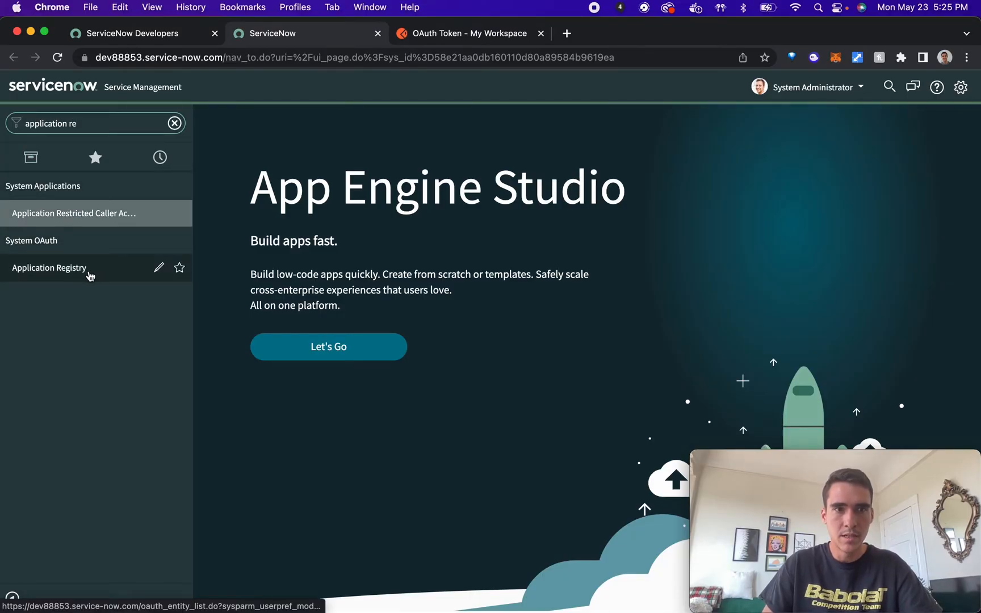
pyautogui.click(49, 268)
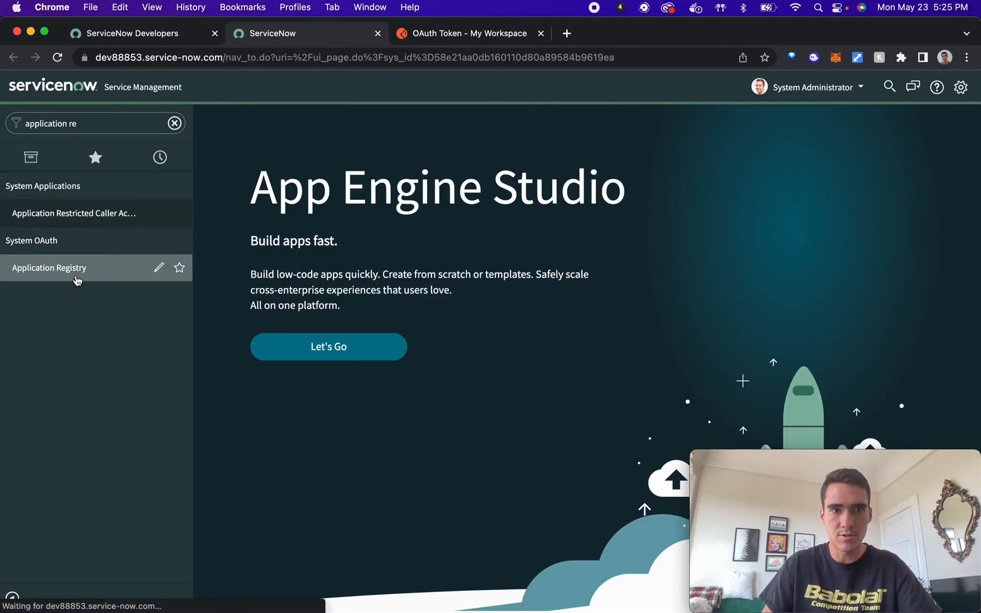
pyautogui.click(49, 267)
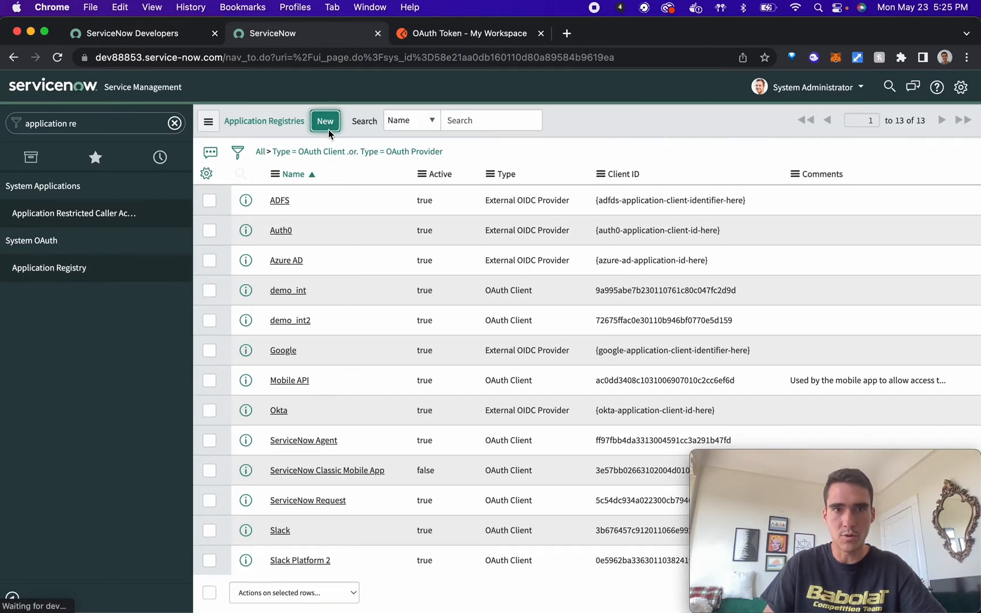
# Create and submit an OAuth API endpoint for external clients named 'OAuth API Demo'
pyautogui.click(324, 121)
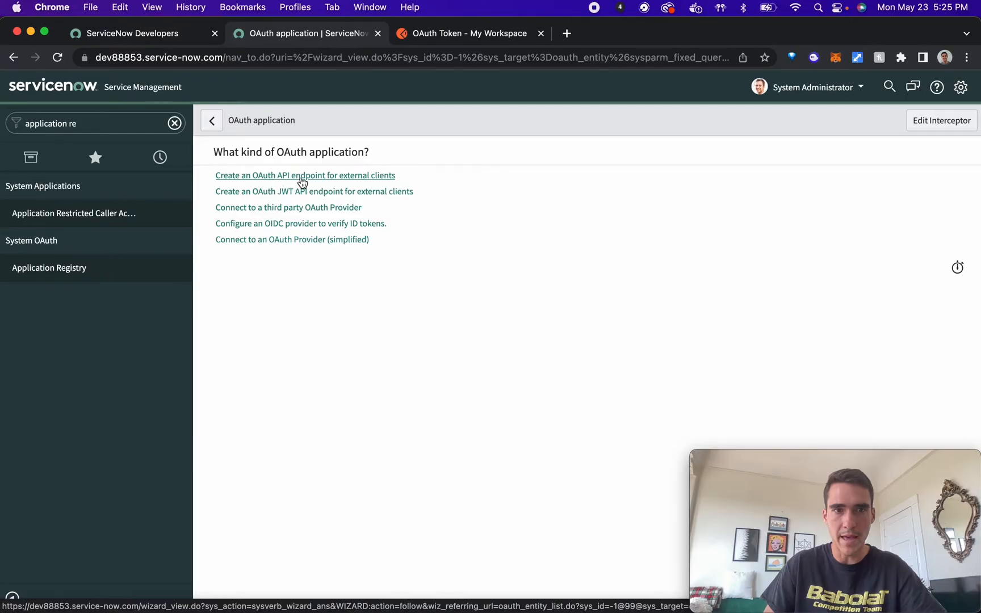
pyautogui.moveTo(363, 182)
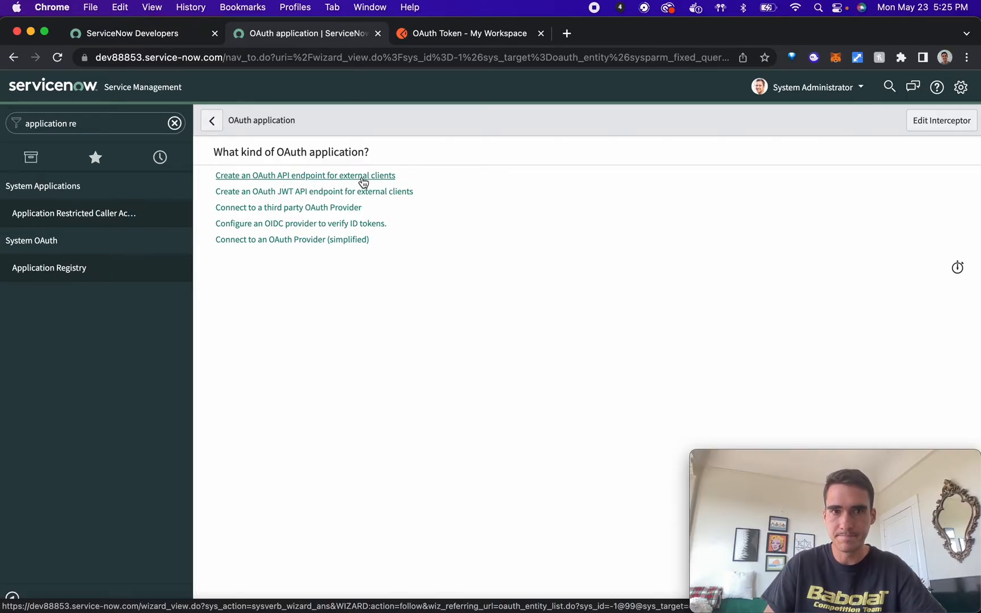
pyautogui.click(305, 176)
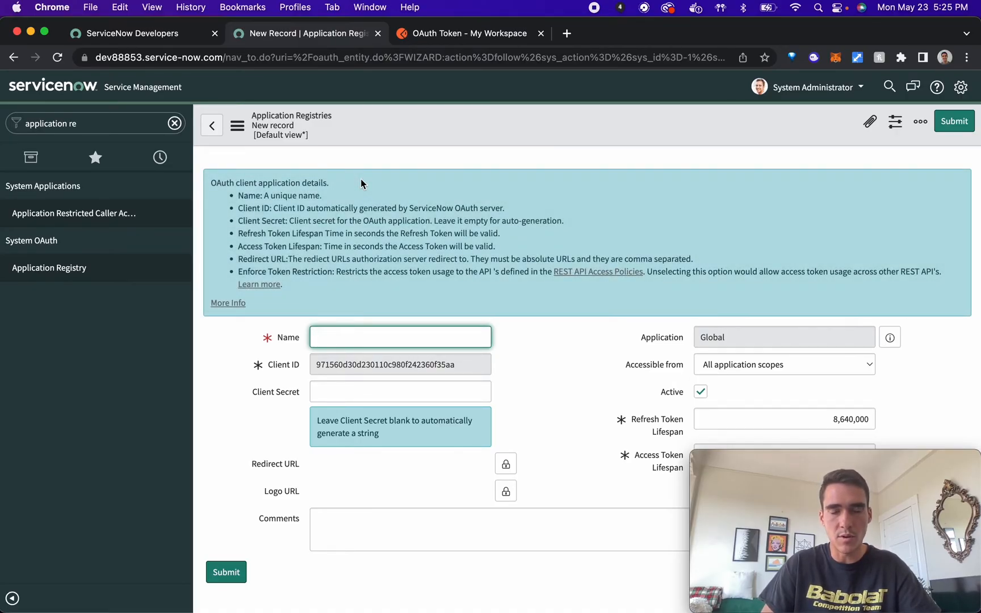
pyautogui.write('O')
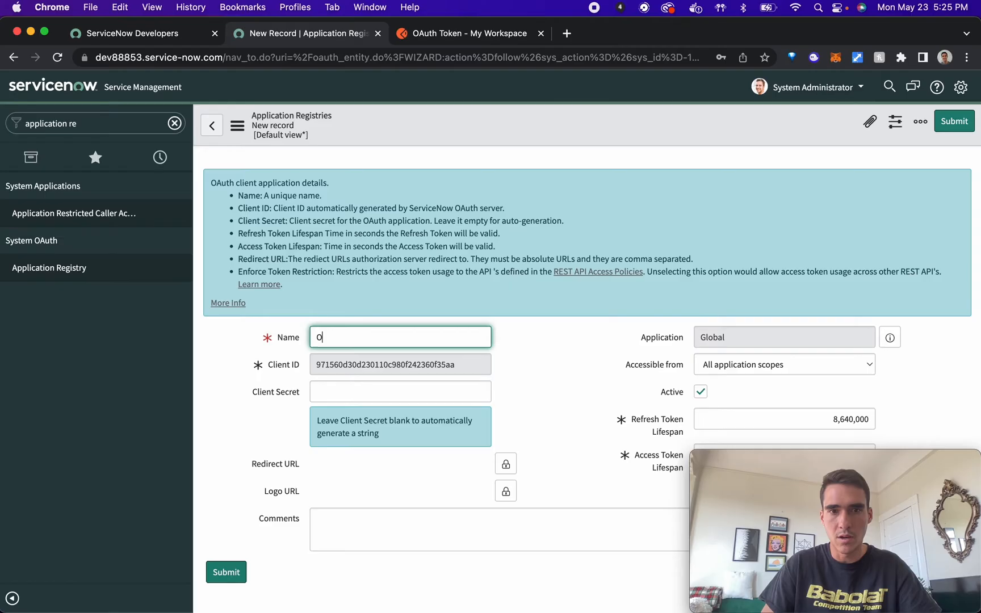
pyautogui.write('Auth API')
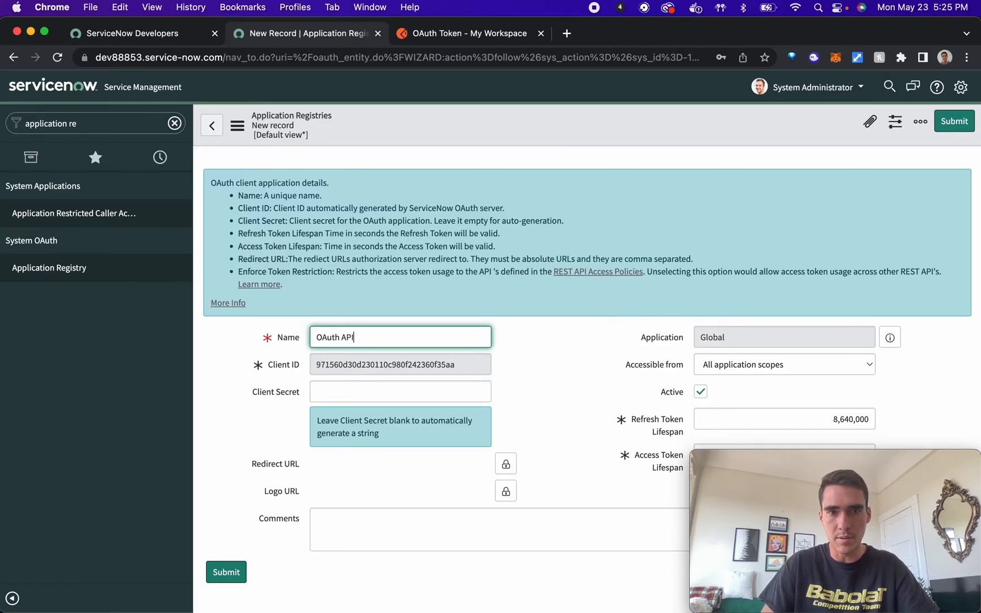
pyautogui.write('Demo')
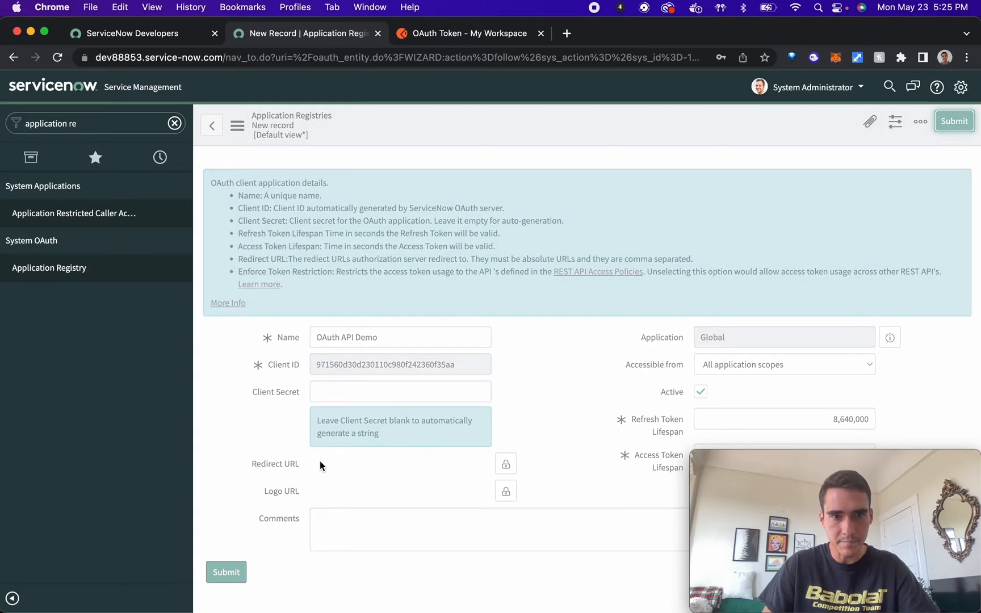
pyautogui.click(225, 571)
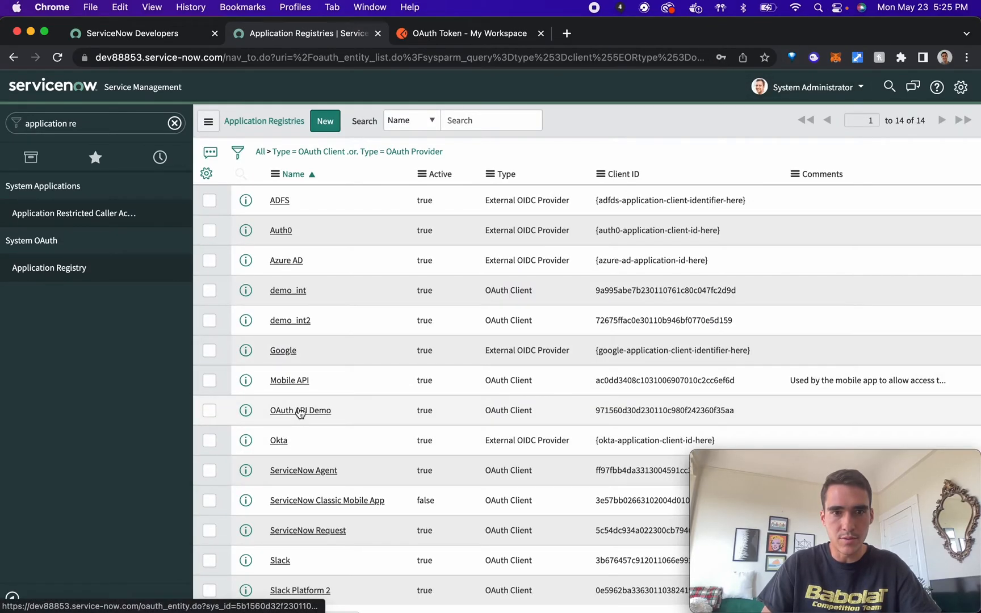
# Open the OAuth API Demo record, then return to Postman's OAuth Token request
pyautogui.click(300, 410)
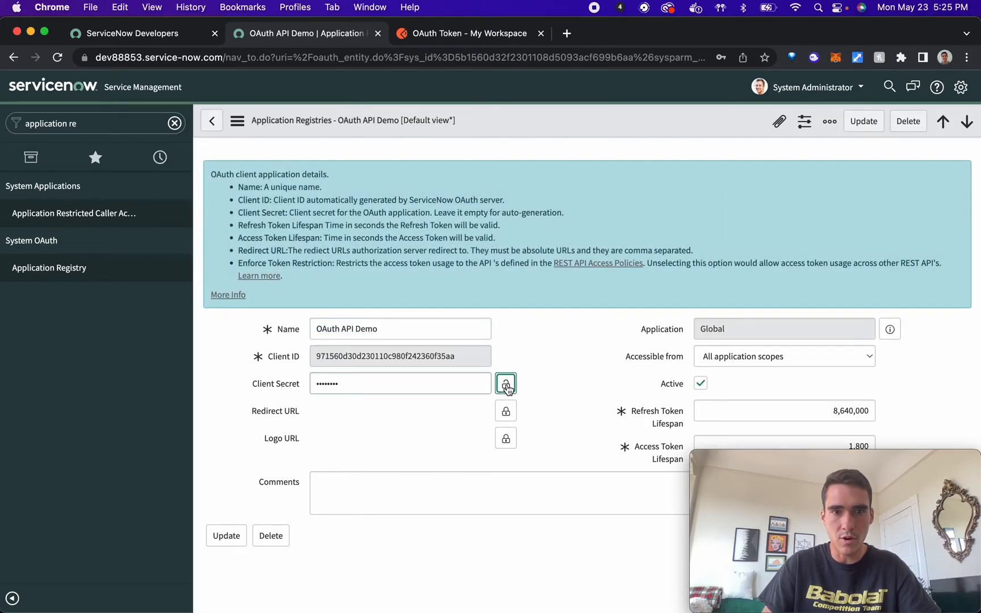
pyautogui.click(505, 382)
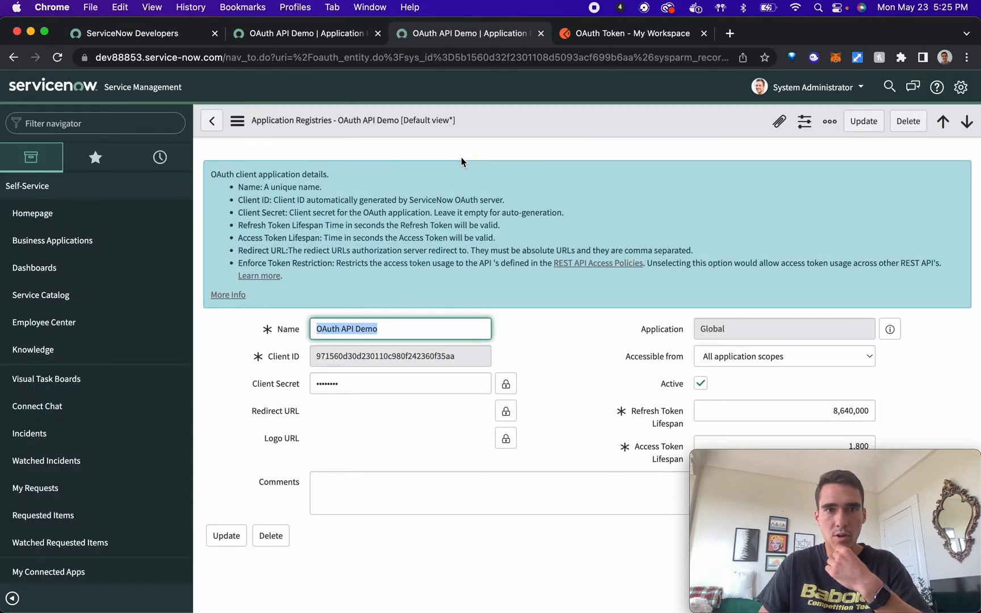
pyautogui.click(626, 33)
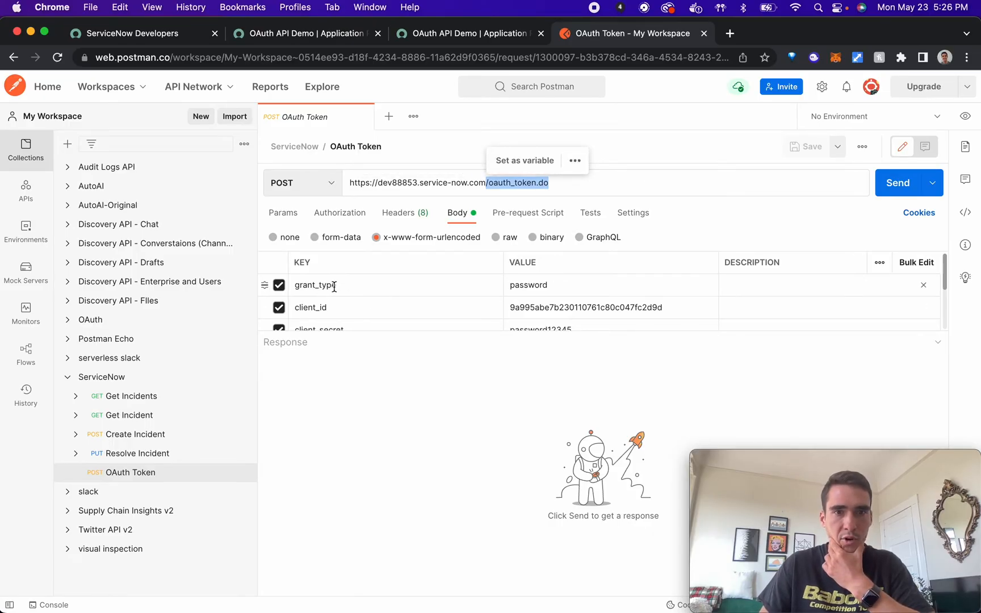
pyautogui.doubleClick(527, 285)
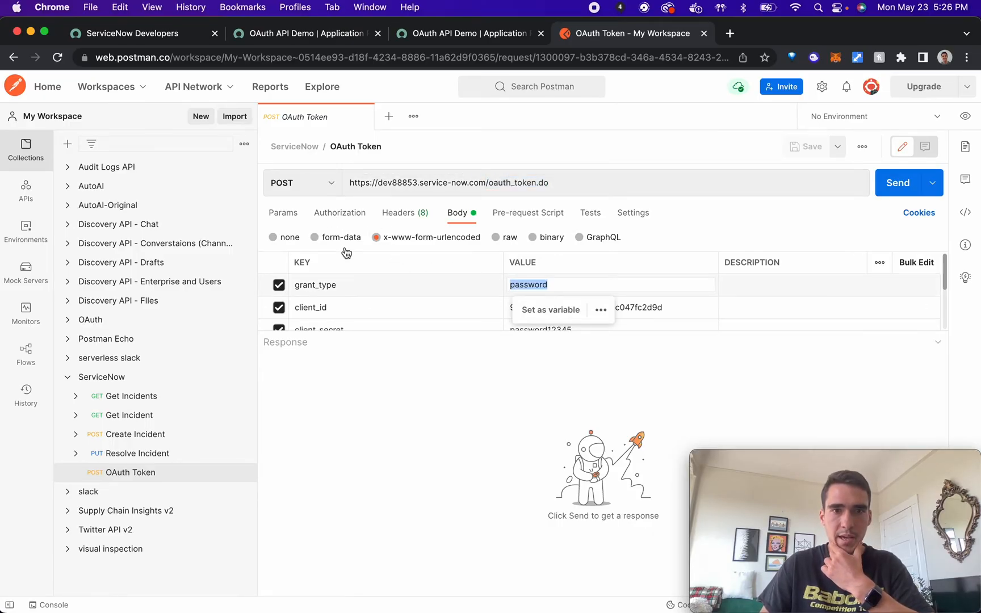
pyautogui.moveTo(460, 221)
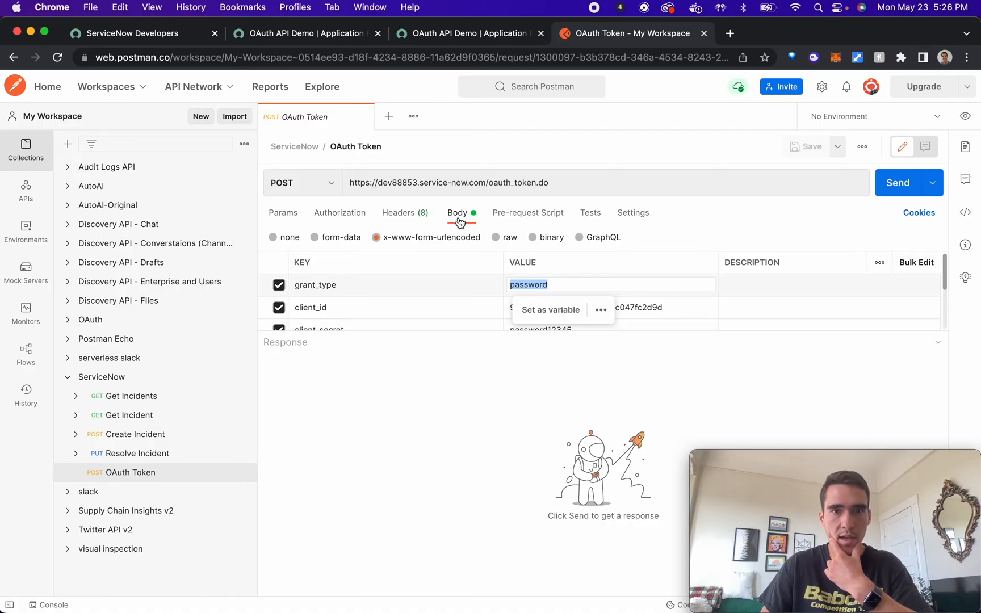
pyautogui.moveTo(376, 244)
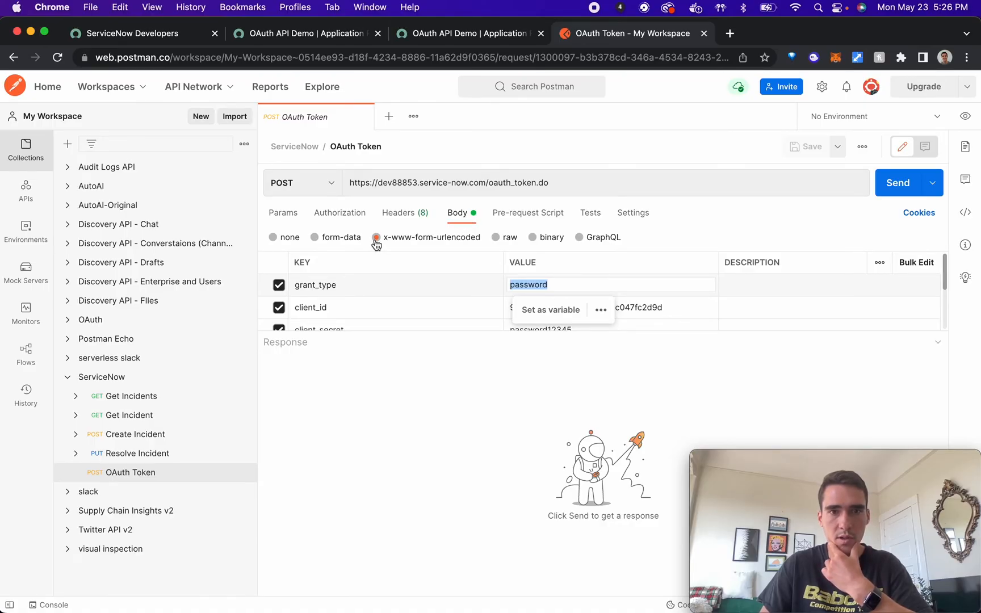
pyautogui.moveTo(403, 243)
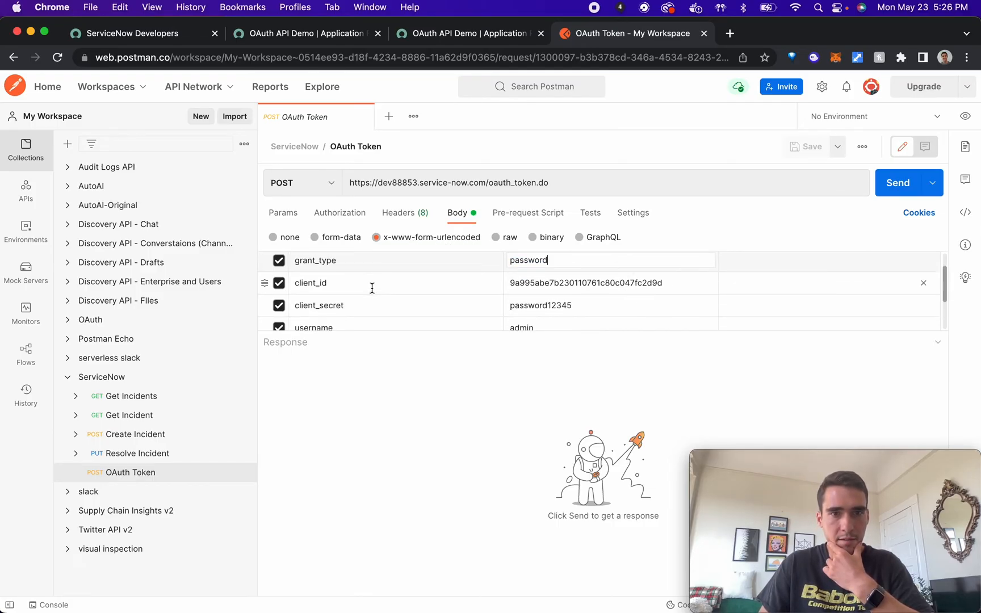
# Copy OAuth API Demo's client ID and revealed secret into the token body's client_id and client_secret
pyautogui.click(466, 33)
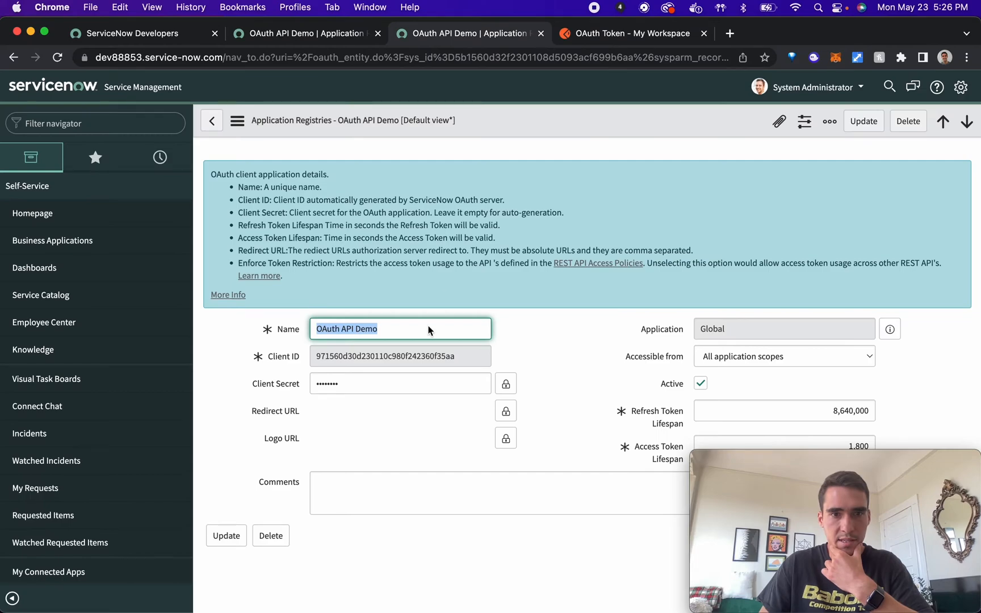
pyautogui.click(625, 33)
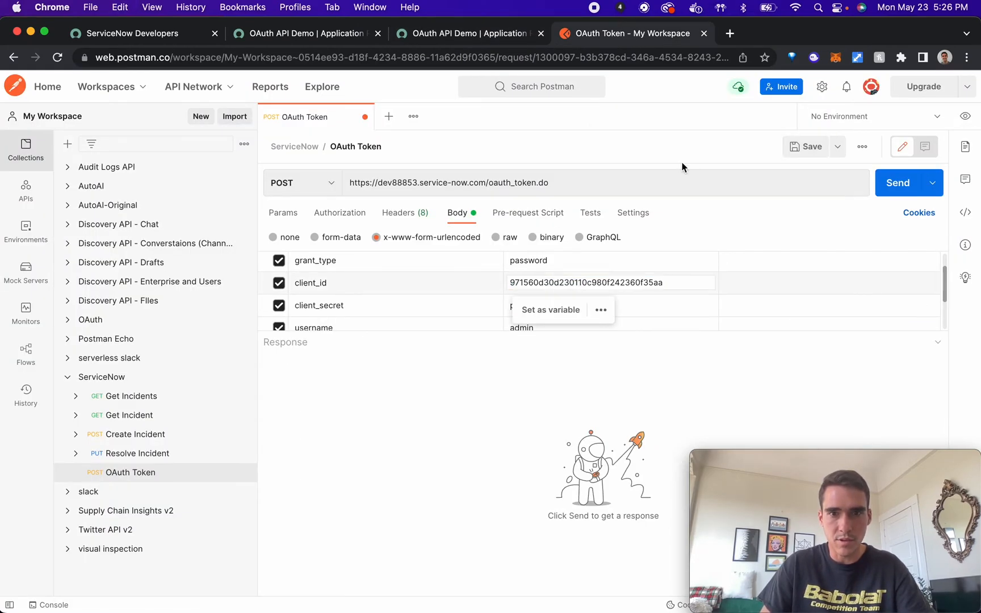
pyautogui.click(466, 33)
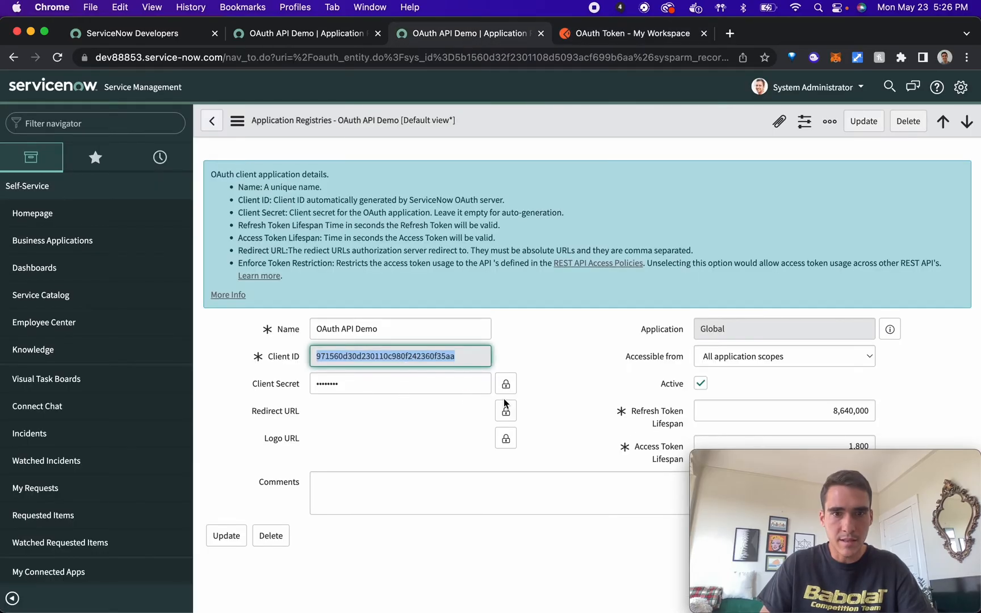
pyautogui.click(400, 382)
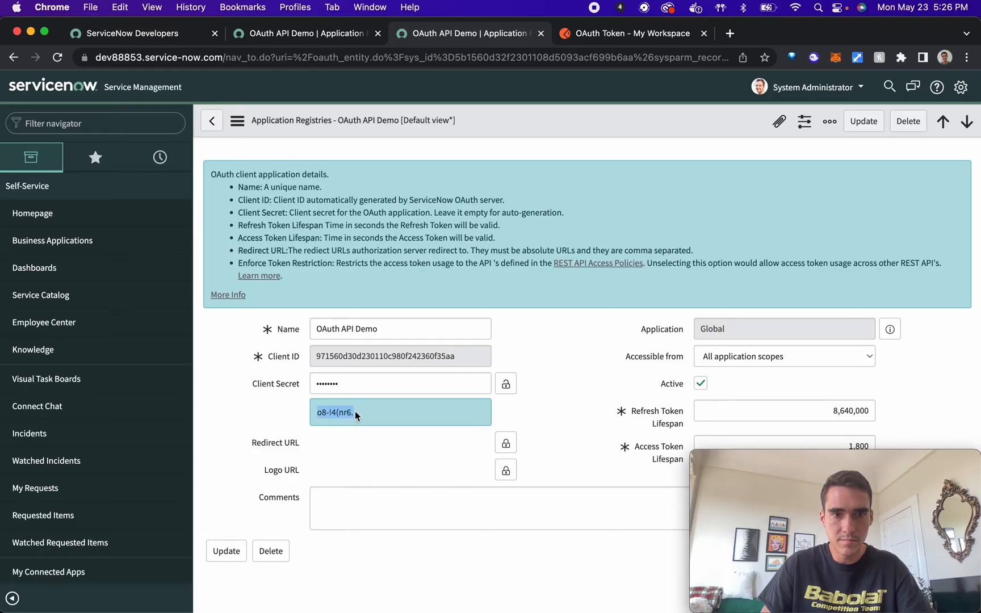
pyautogui.click(626, 33)
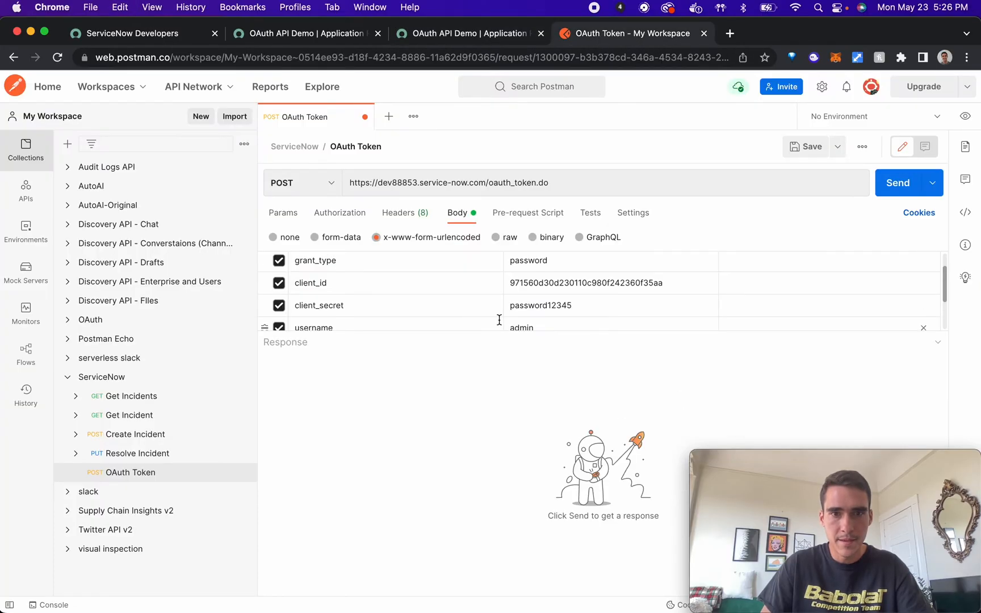
pyautogui.doubleClick(585, 282)
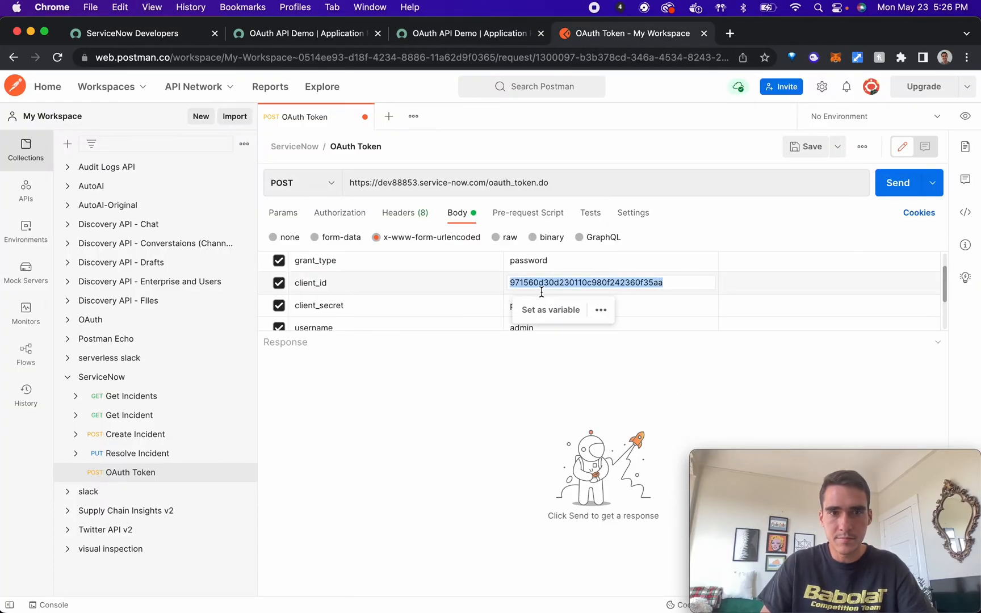
pyautogui.doubleClick(539, 306)
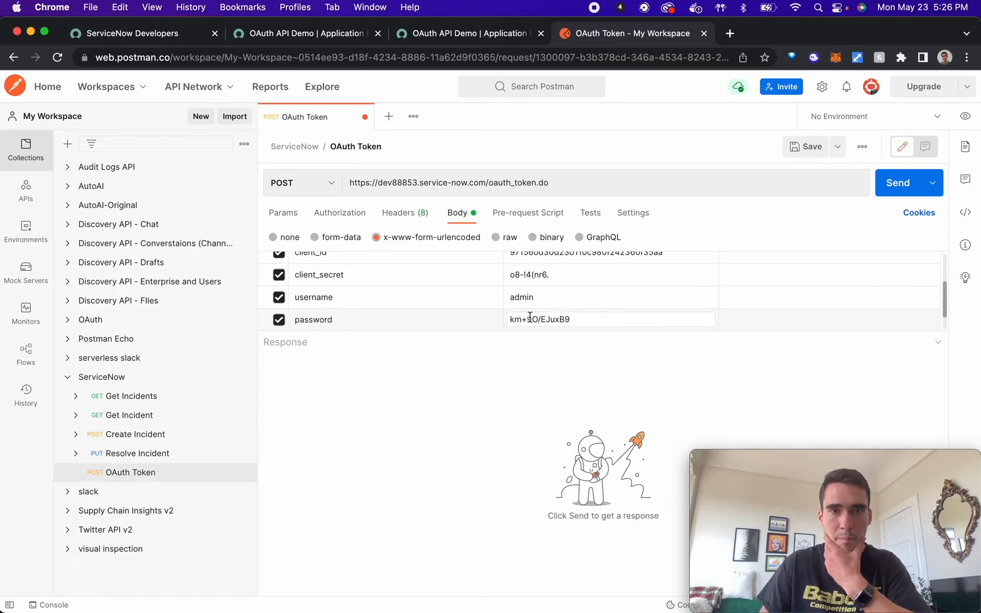
pyautogui.click(137, 33)
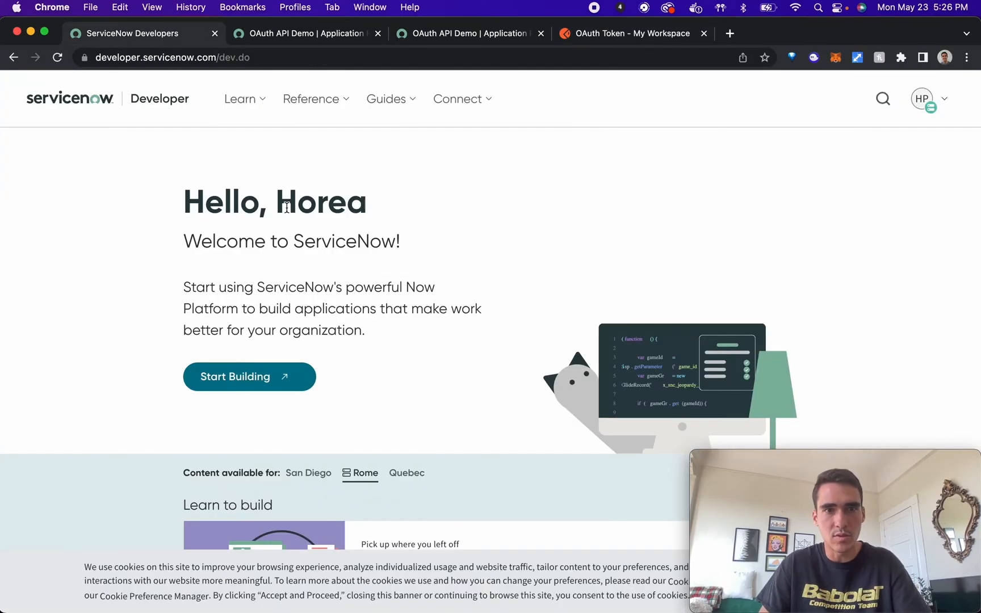
# Show the instance credentials via Manage instance password and select the admin password
pyautogui.click(920, 98)
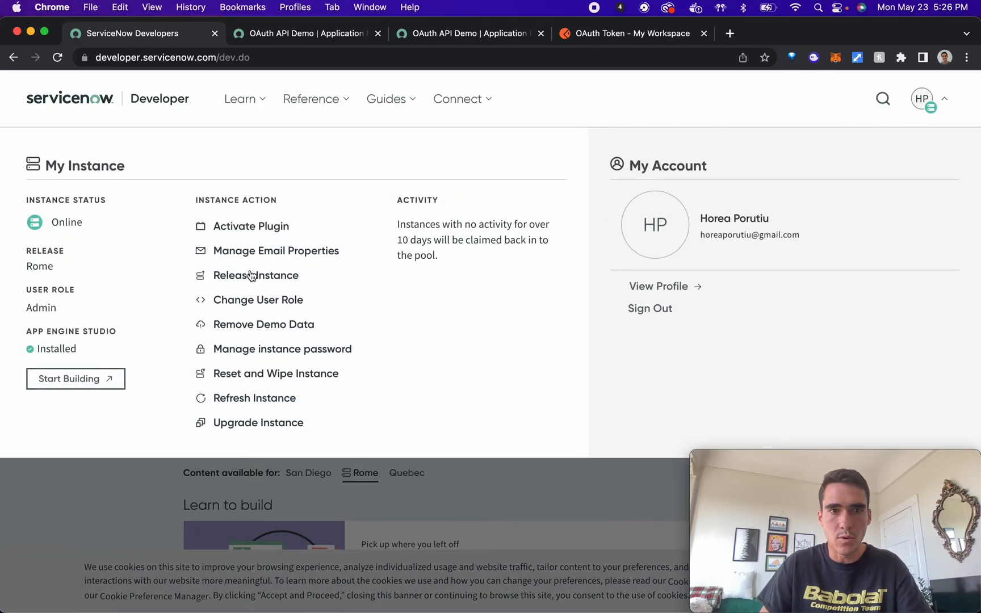
pyautogui.click(282, 348)
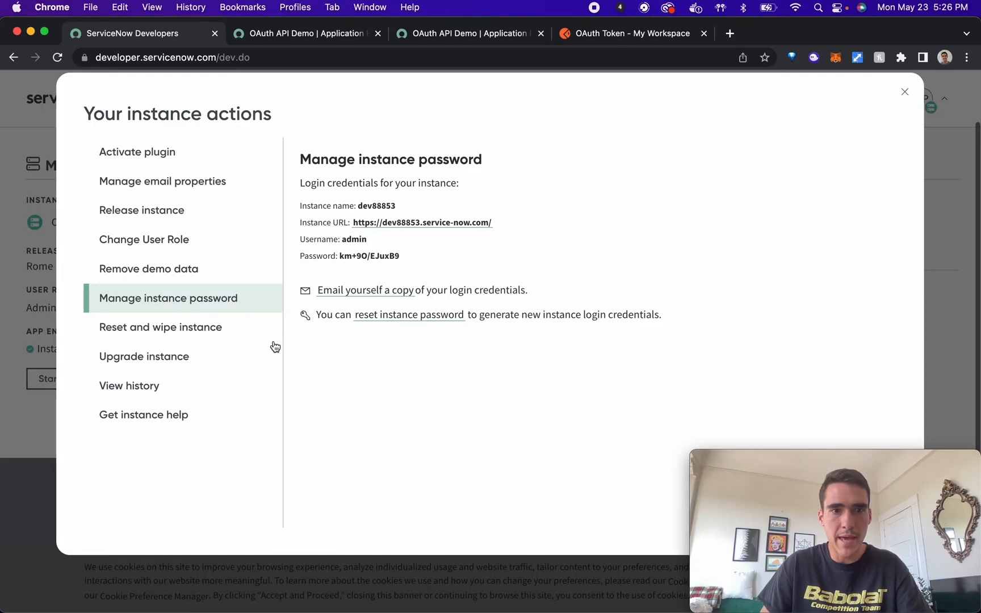
pyautogui.moveTo(388, 238)
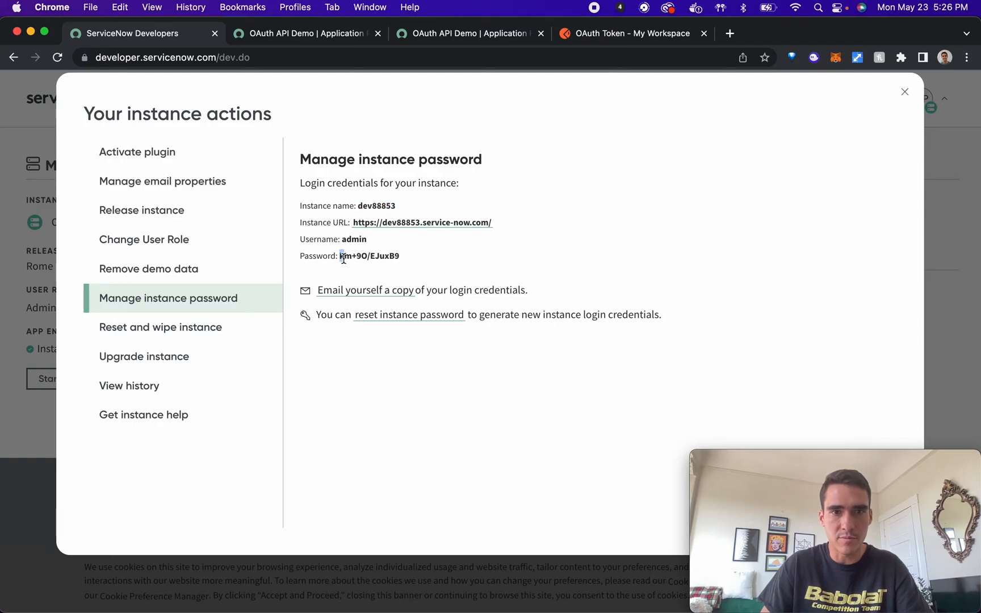
pyautogui.click(632, 33)
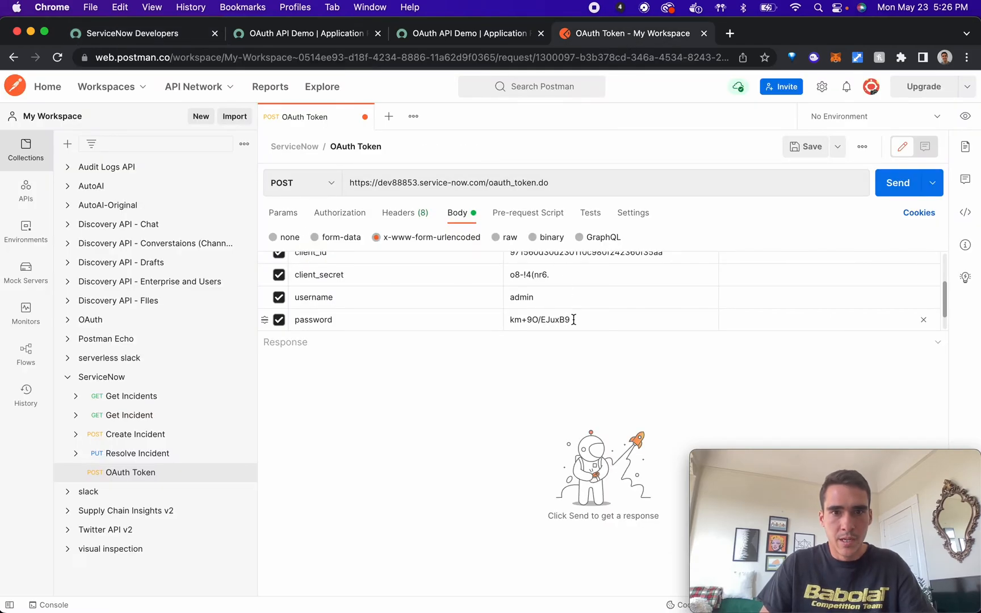
pyautogui.moveTo(404, 213)
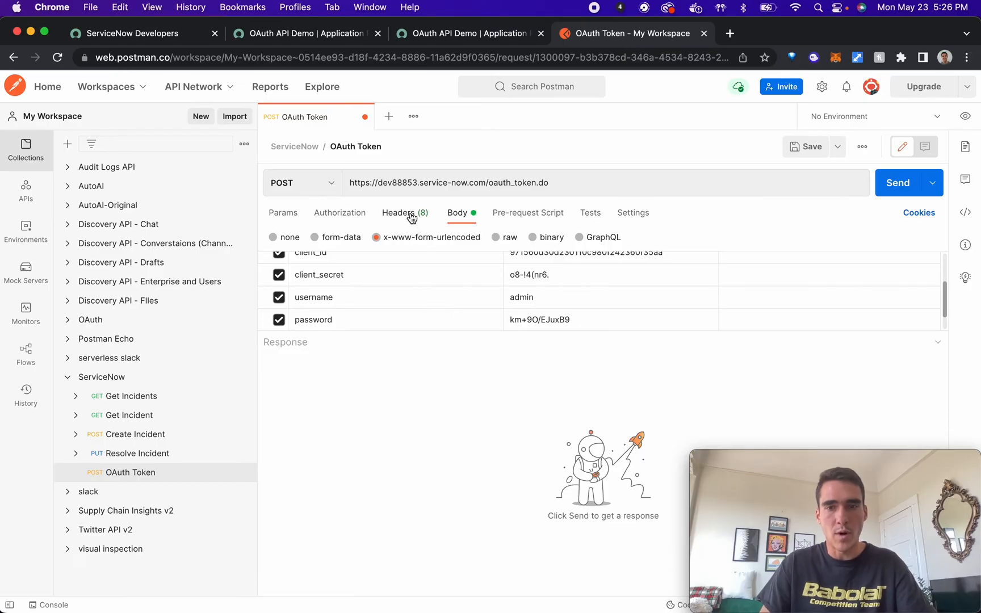
pyautogui.moveTo(397, 219)
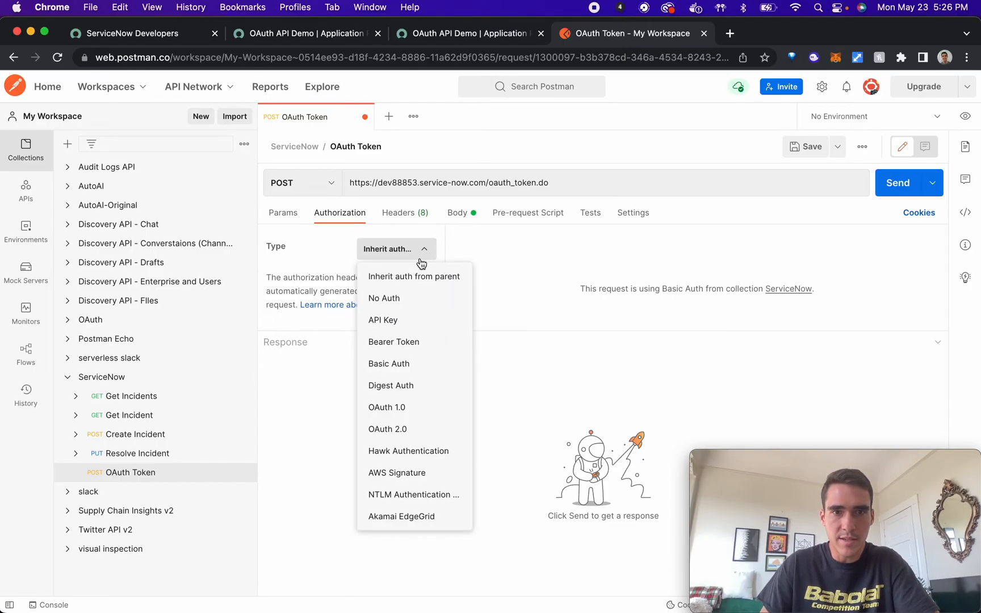
pyautogui.moveTo(417, 364)
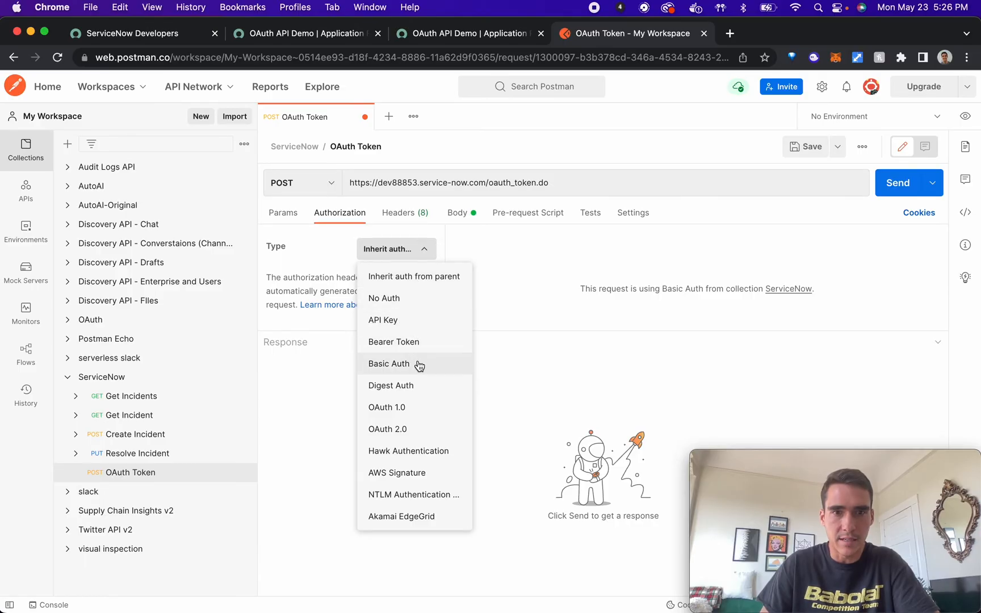
# Set the OAuth Token request's authorization to No Auth and send it to obtain an access token
pyautogui.click(406, 212)
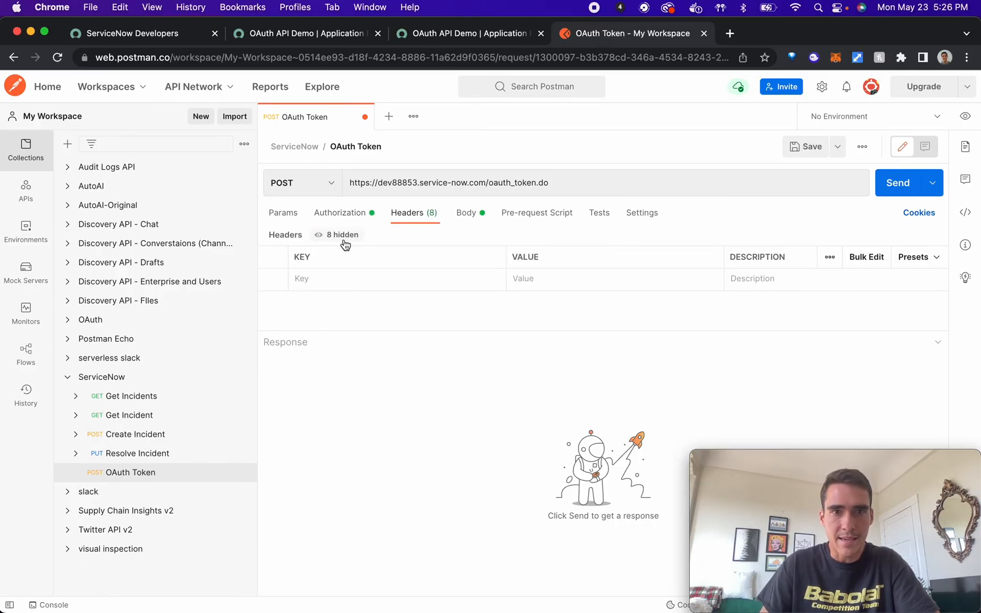
pyautogui.click(342, 234)
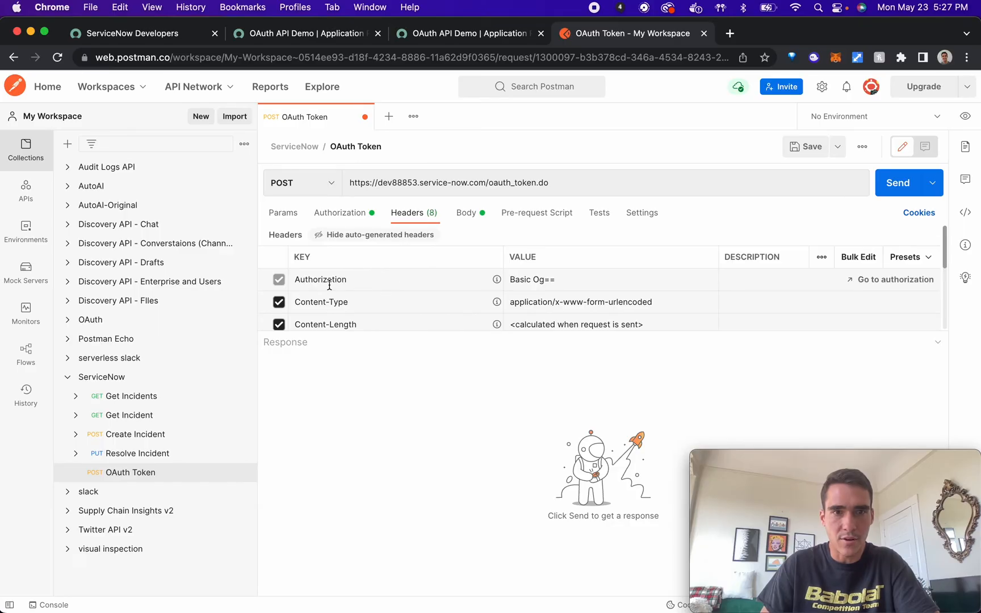
pyautogui.scroll(-3)
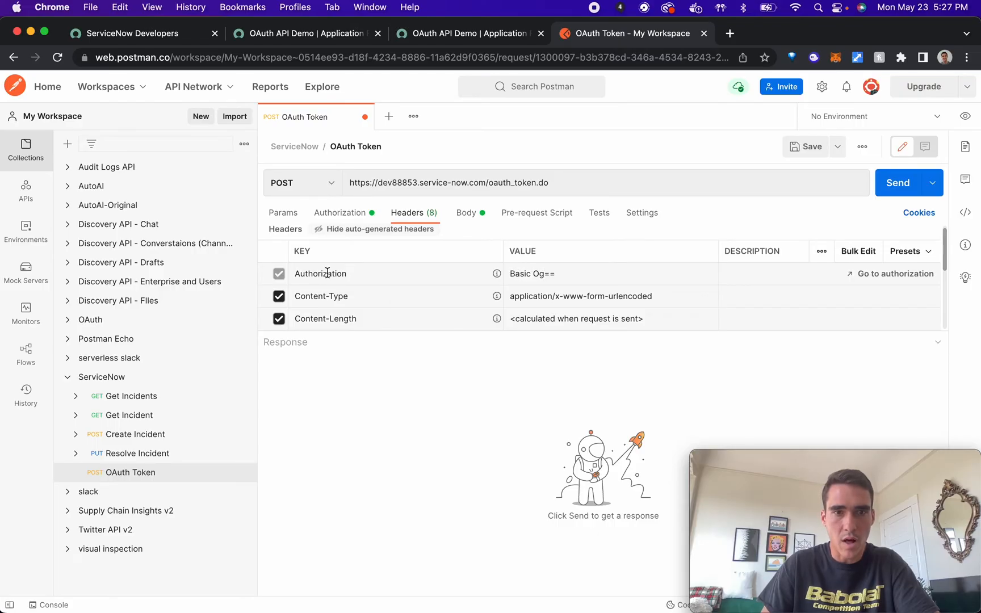
pyautogui.moveTo(341, 213)
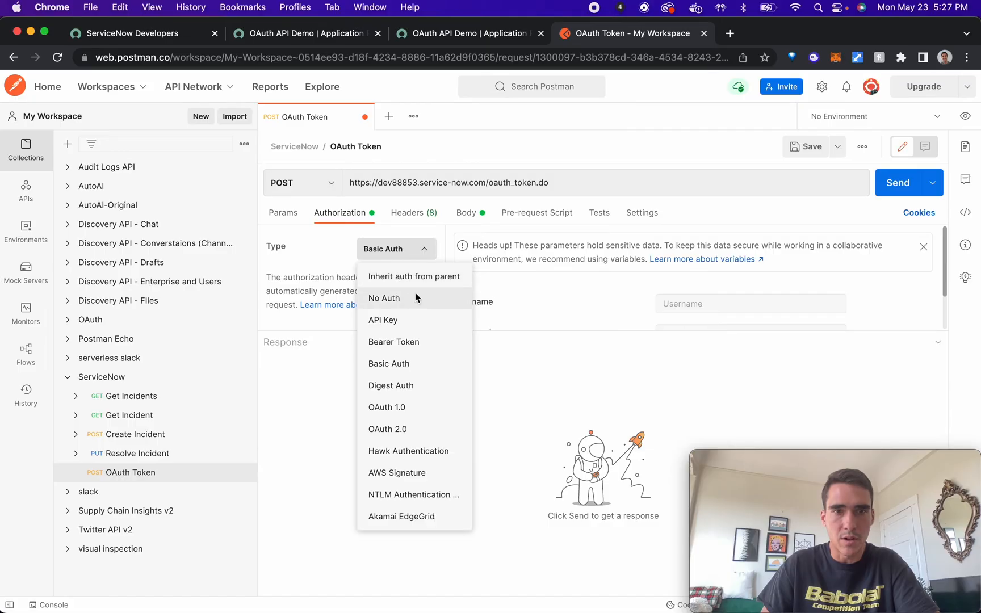
pyautogui.click(384, 298)
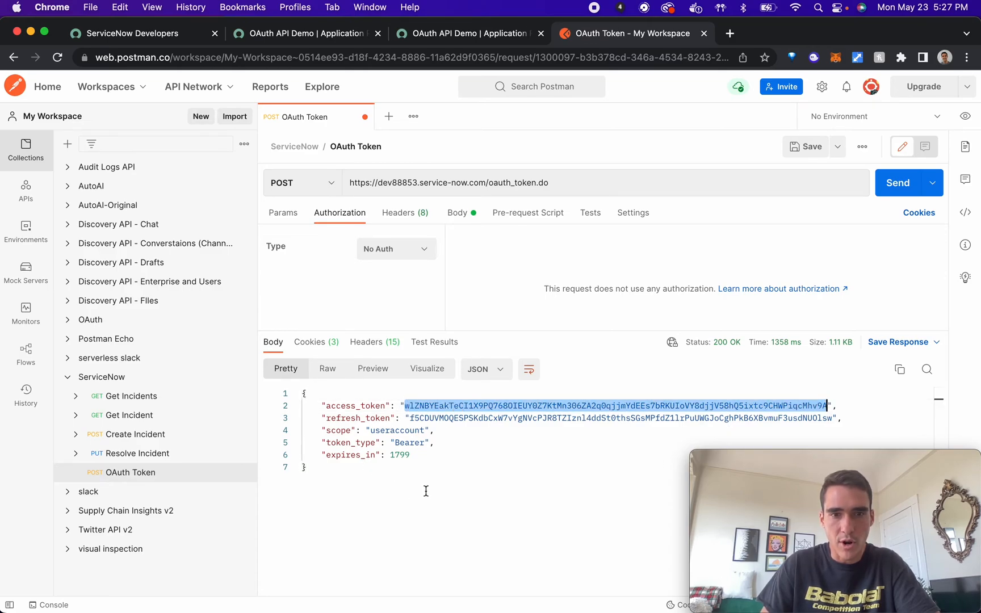
pyautogui.moveTo(129, 415)
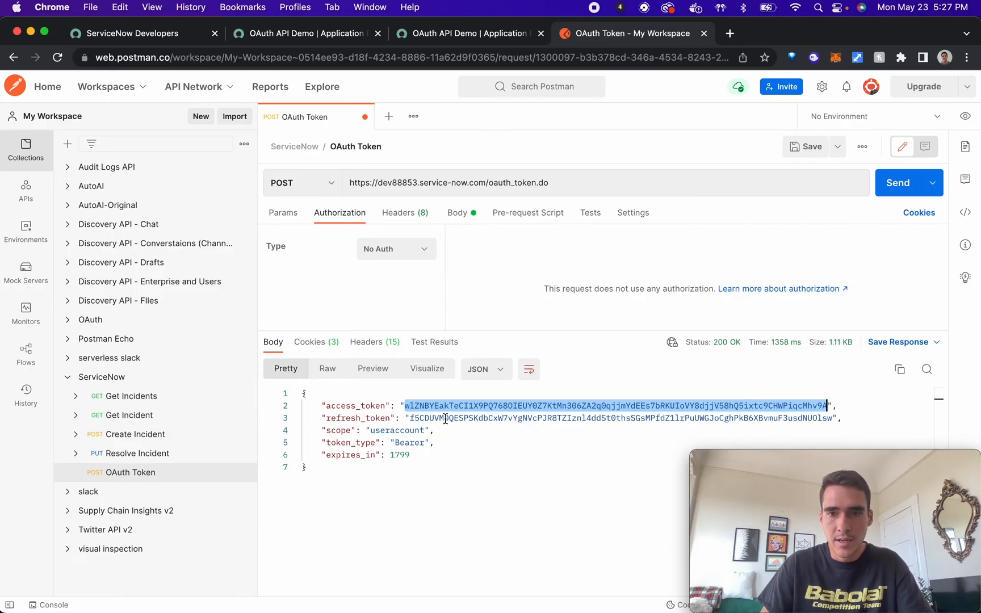
pyautogui.moveTo(146, 400)
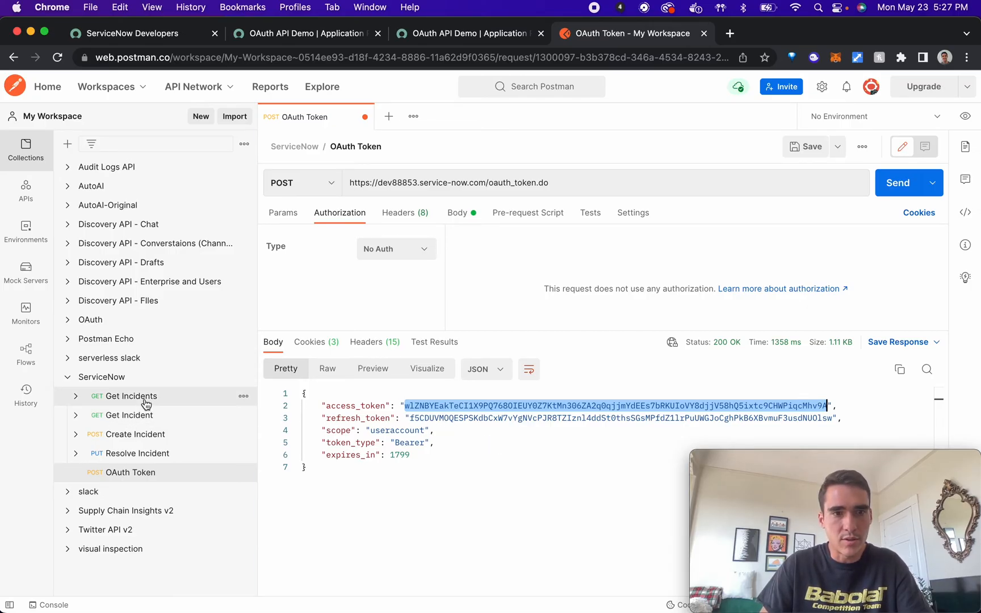
pyautogui.click(125, 396)
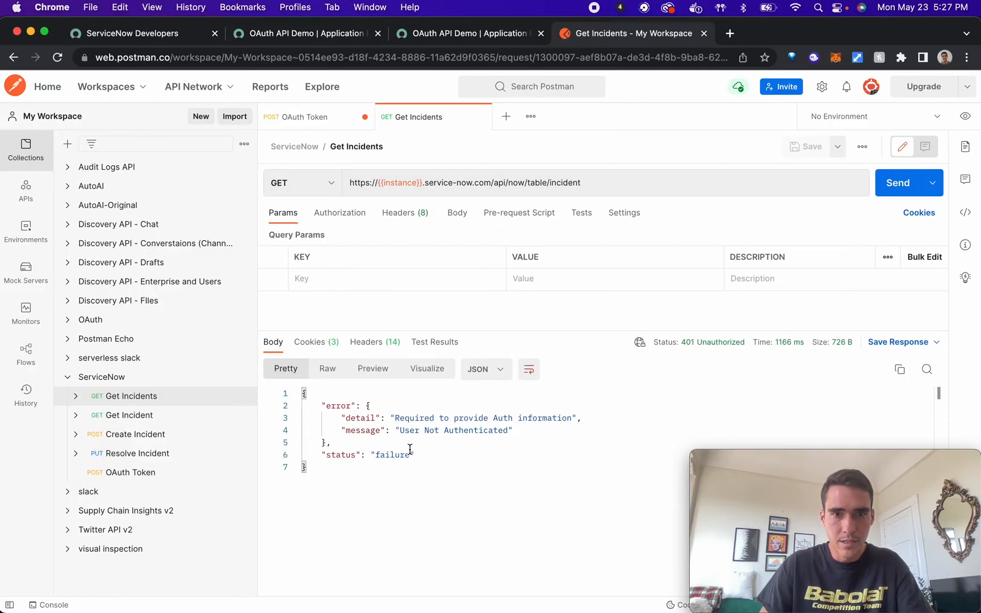
pyautogui.moveTo(397, 183)
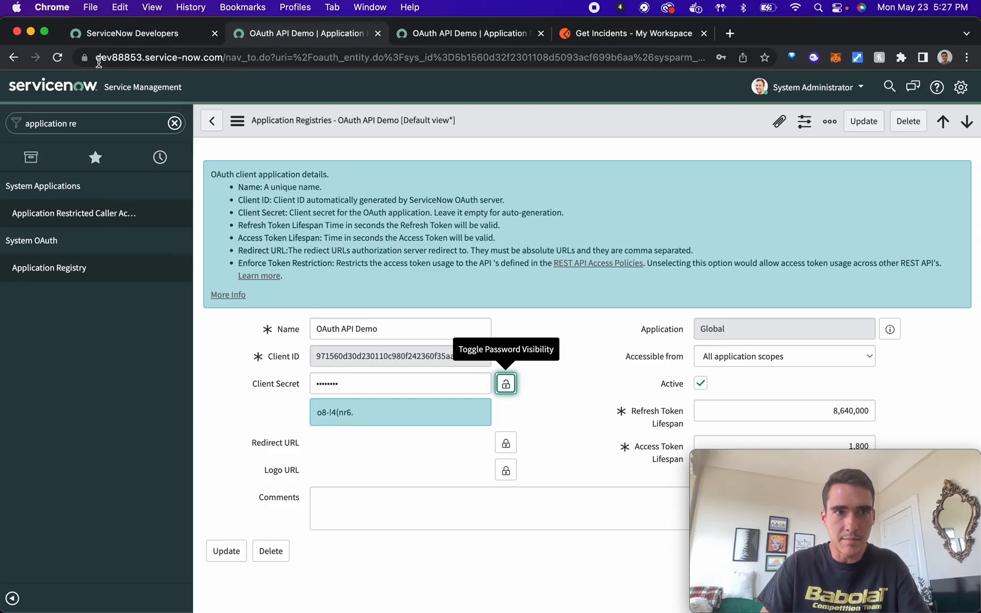
pyautogui.moveTo(655, 32)
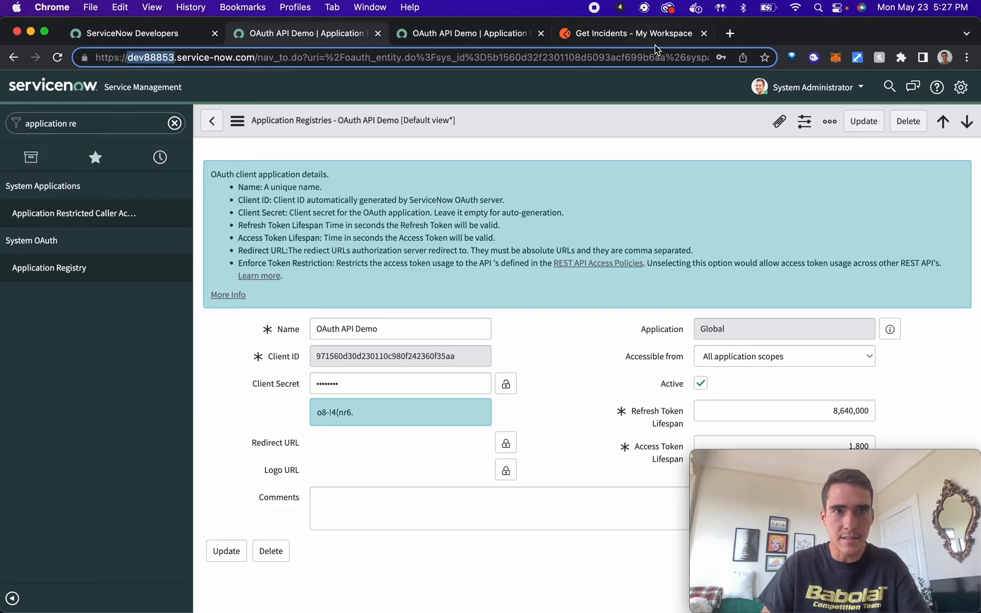
# Replace {{instance}} with dev88853 in the Get Incidents request URL
pyautogui.click(632, 33)
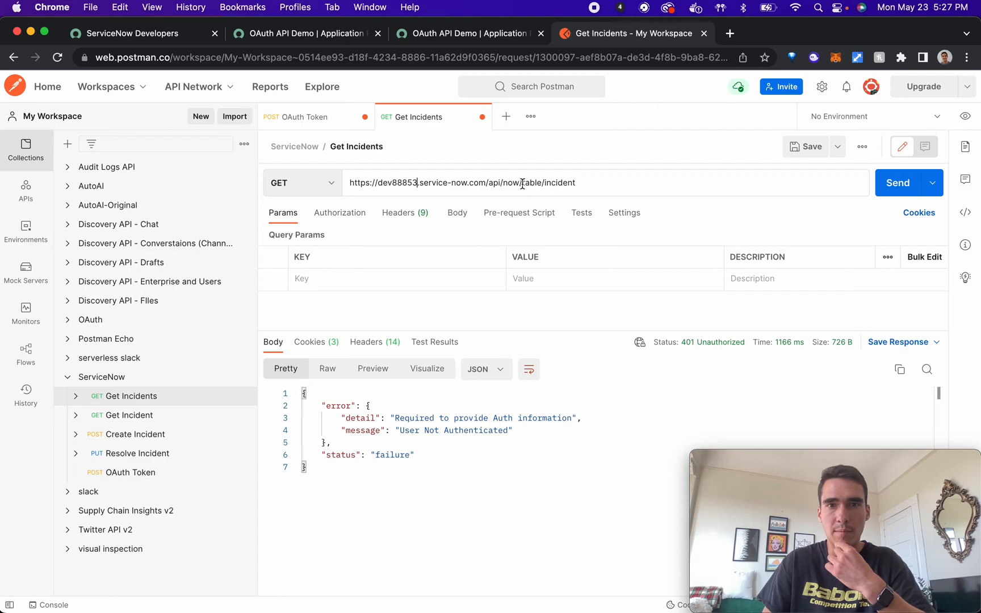
# Switch Get Incidents authorization from inherited Basic Auth to Bearer Token
pyautogui.doubleClick(553, 183)
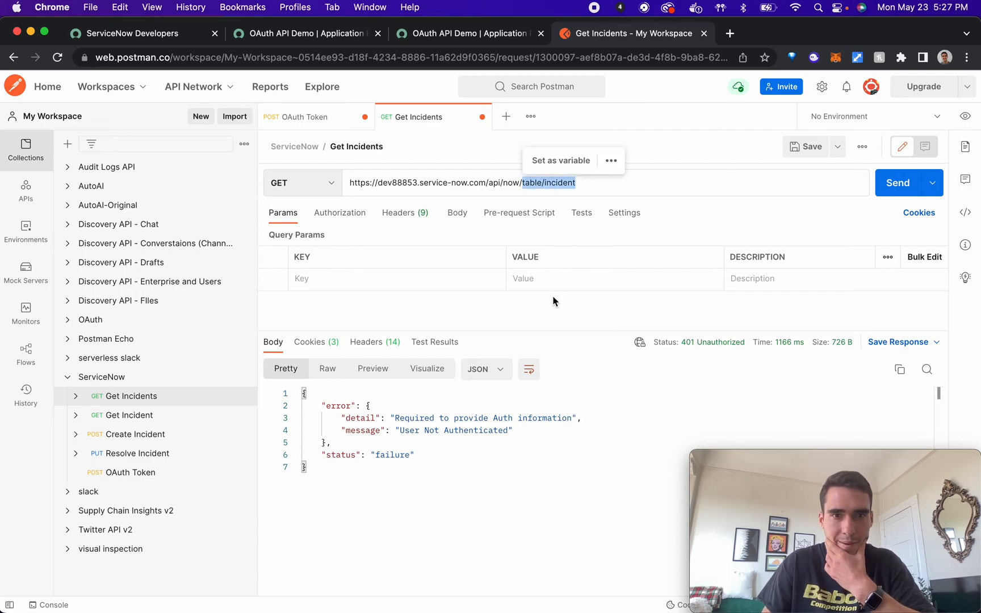
pyautogui.click(339, 213)
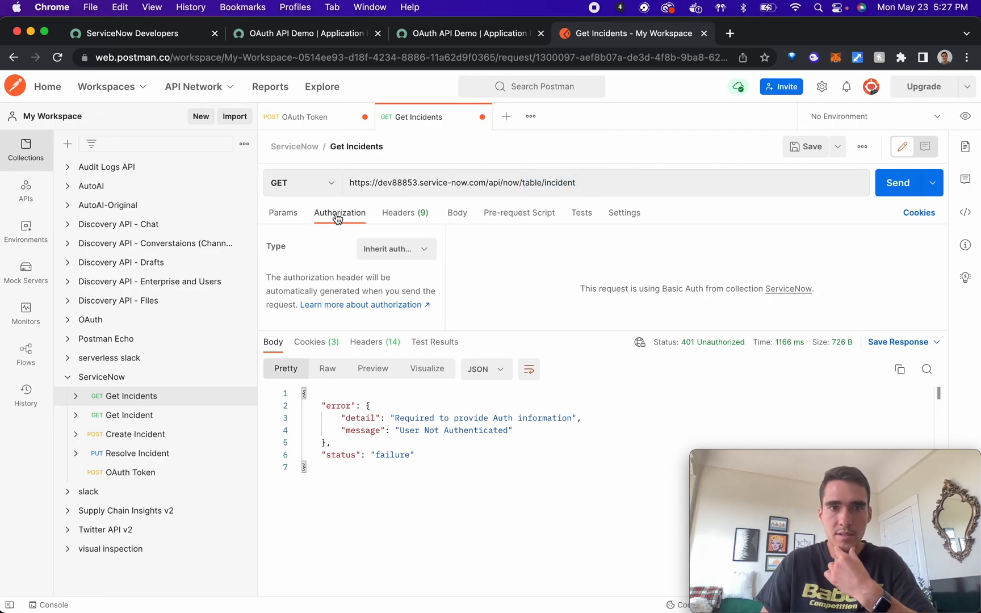
pyautogui.click(395, 248)
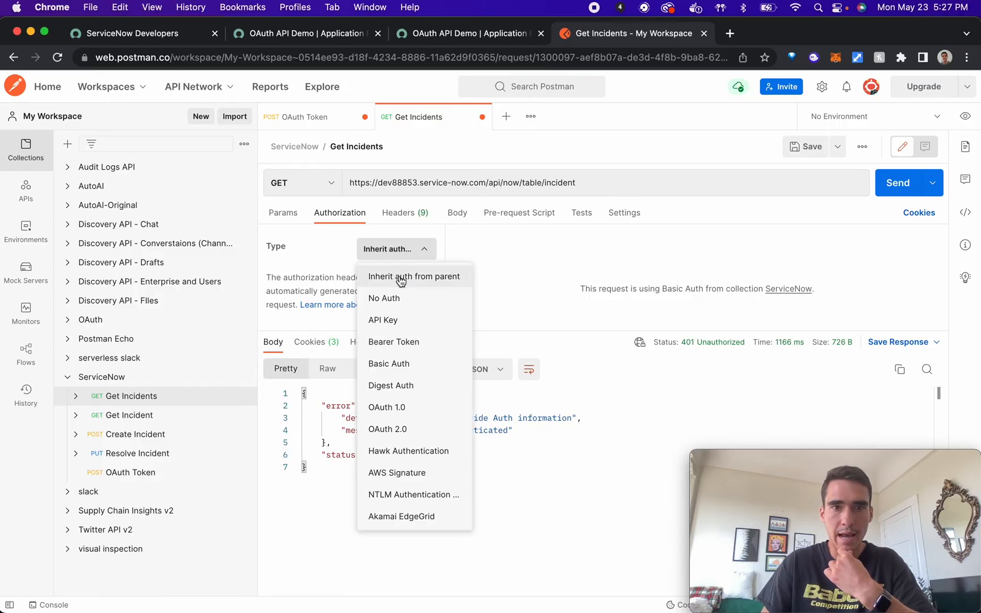
pyautogui.click(393, 342)
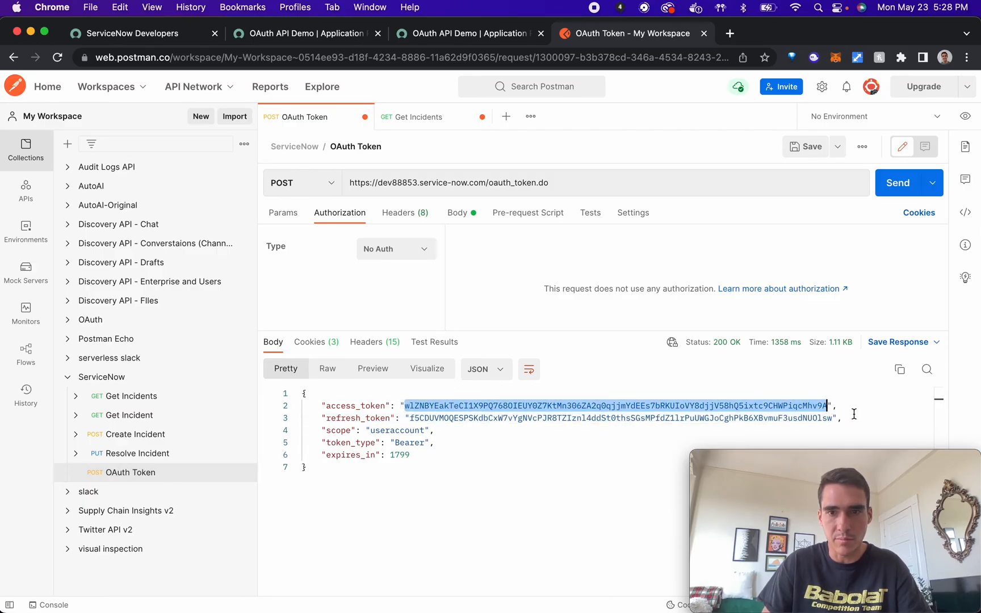
pyautogui.moveTo(148, 282)
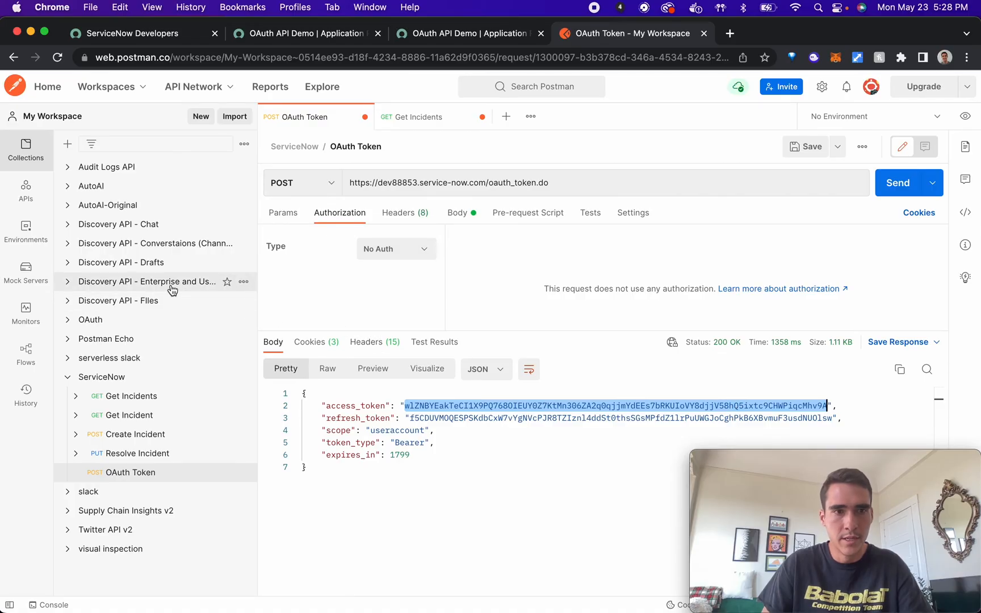
pyautogui.moveTo(130, 396)
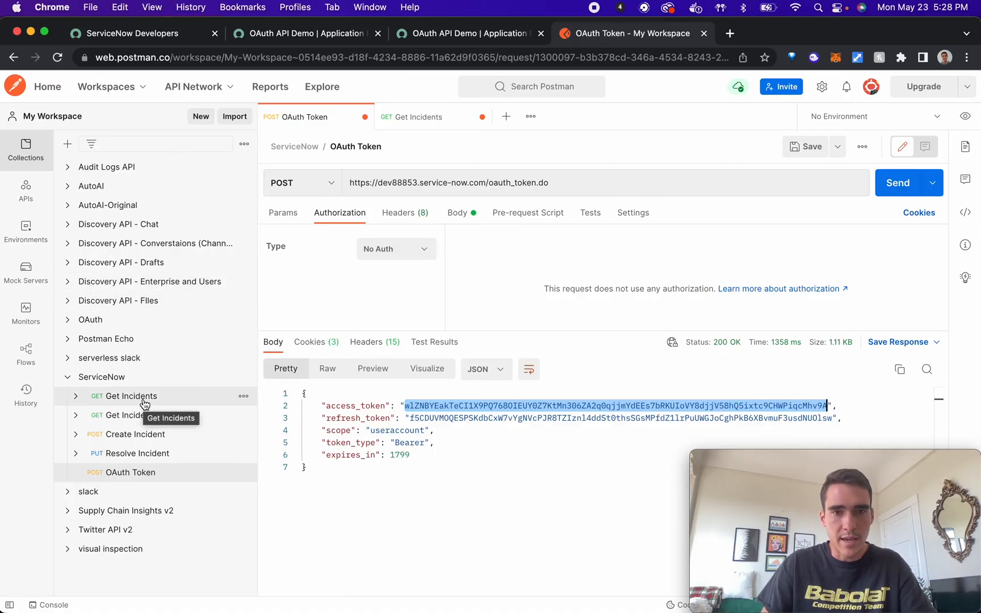
pyautogui.moveTo(178, 404)
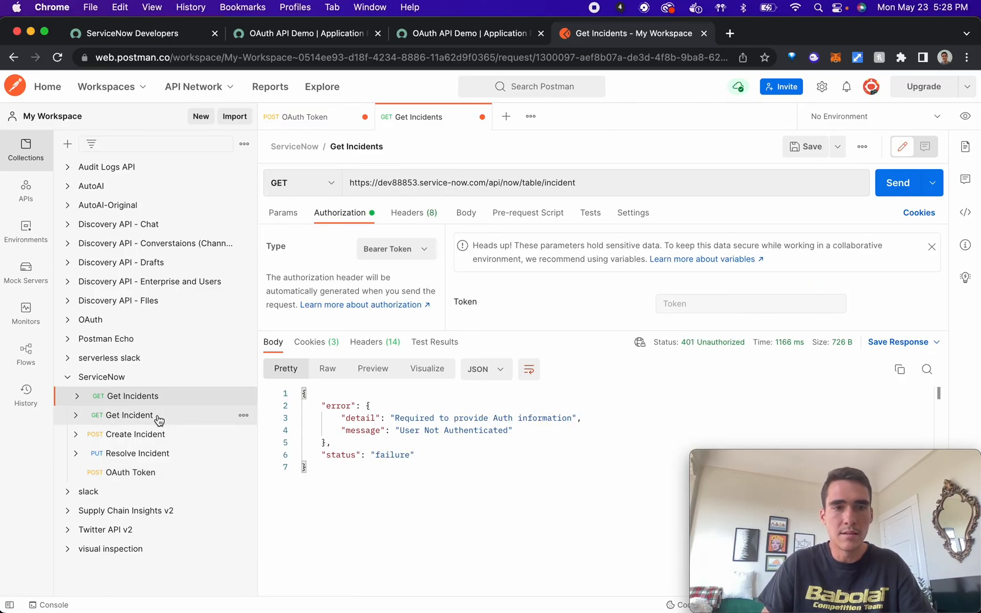
pyautogui.moveTo(372, 235)
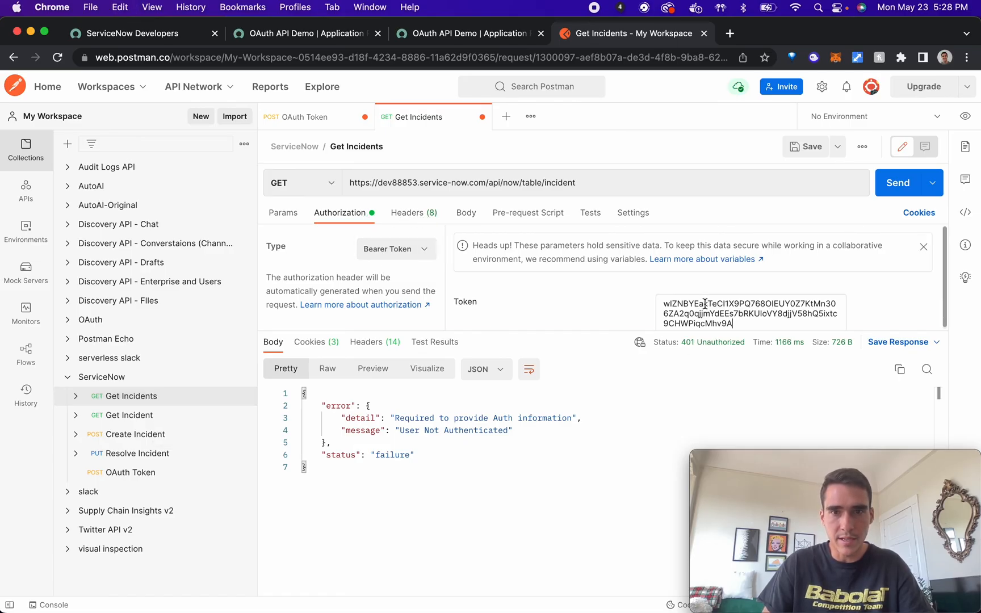
# Send Get Incidents and scroll through the 200 OK incident records JSON
pyautogui.click(904, 183)
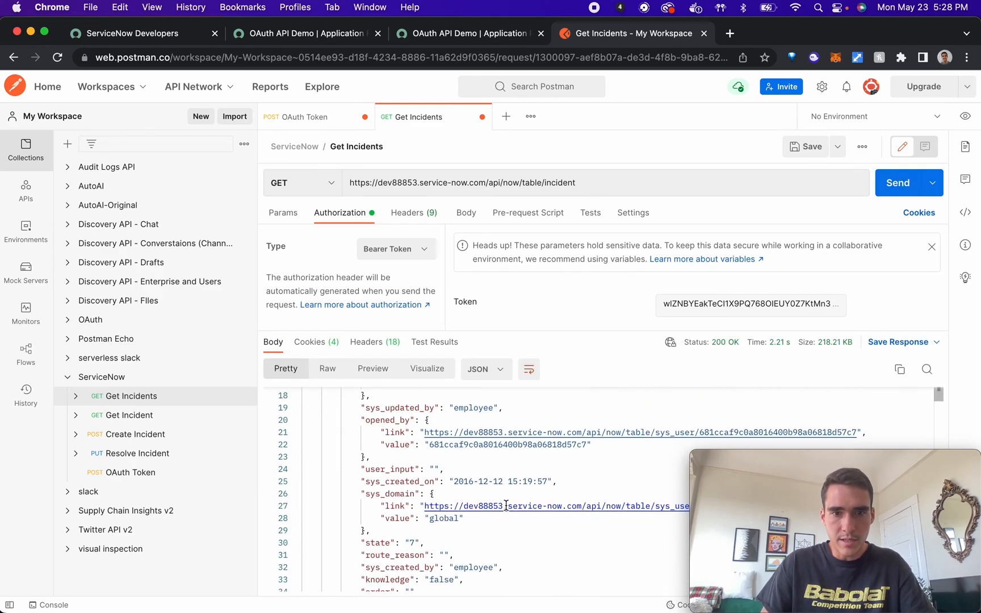
pyautogui.scroll(-3)
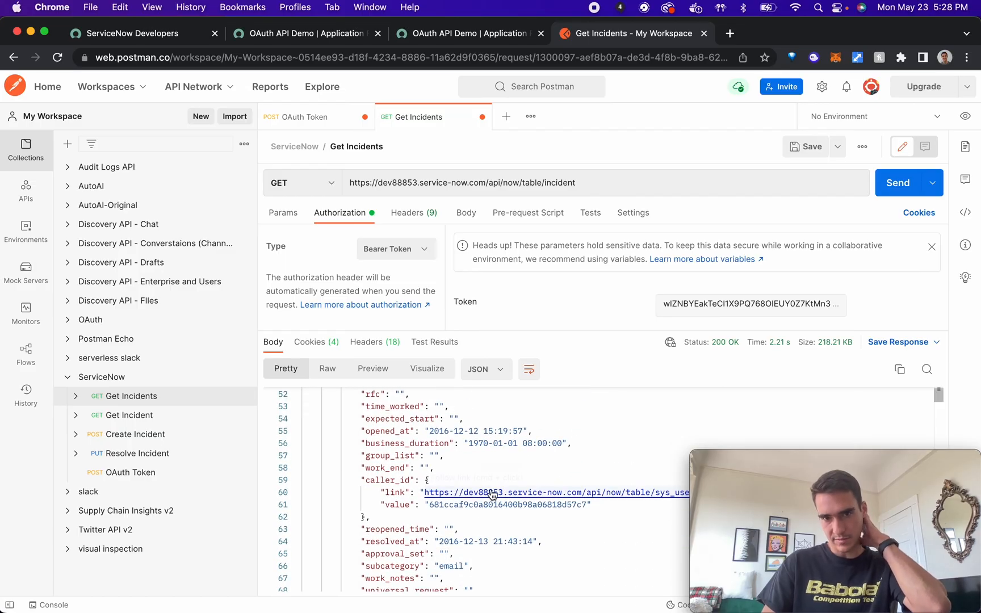
pyautogui.scroll(-3)
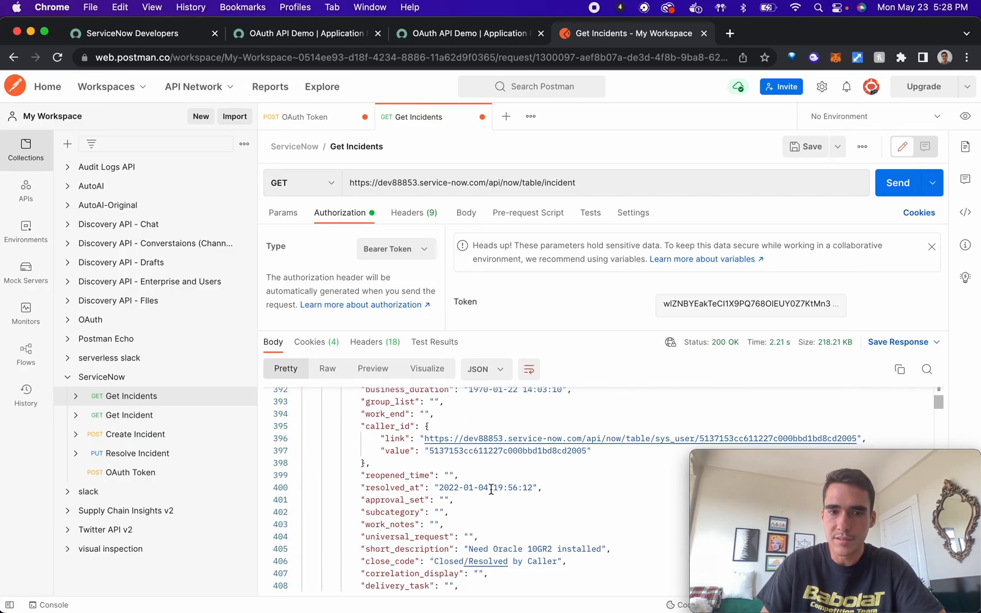
pyautogui.scroll(-3)
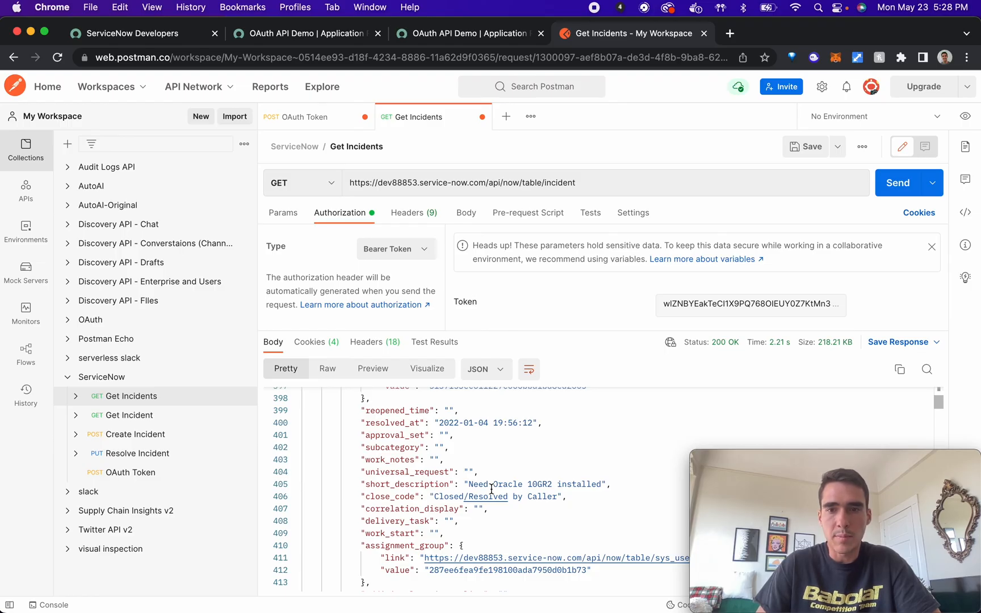
pyautogui.moveTo(415, 213)
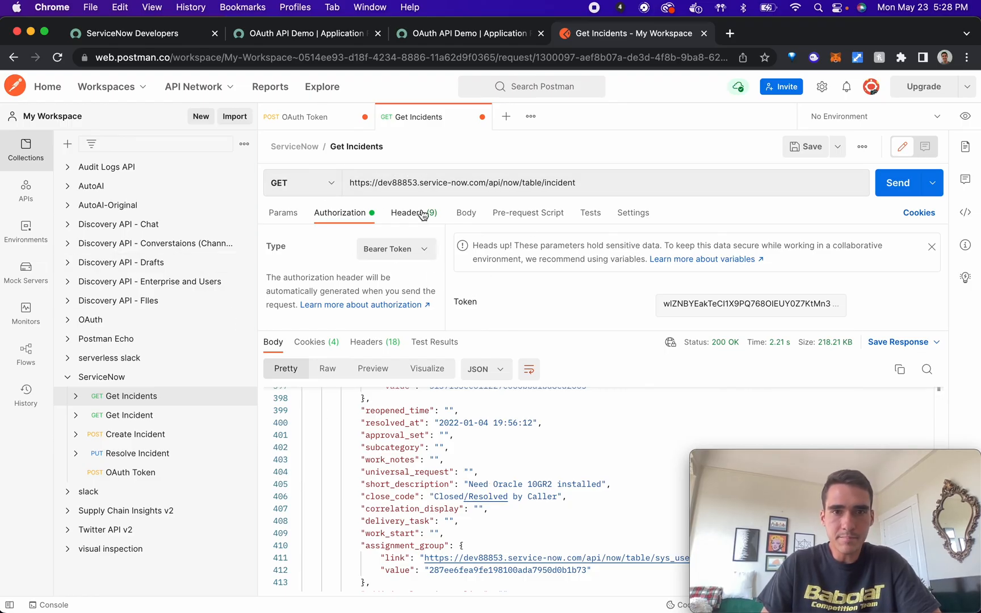